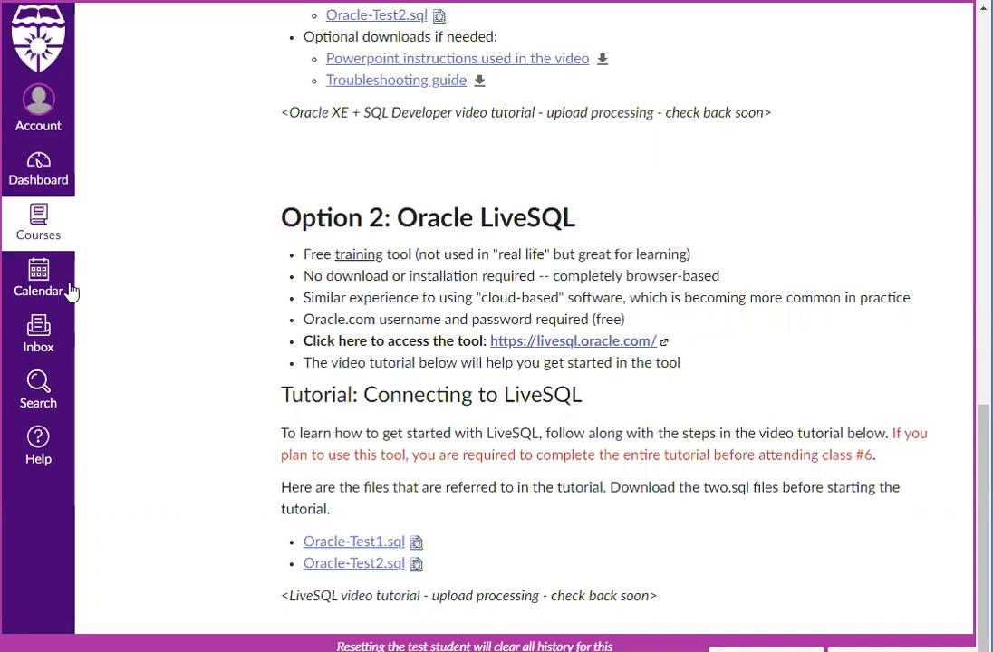
mouse_move(380, 566)
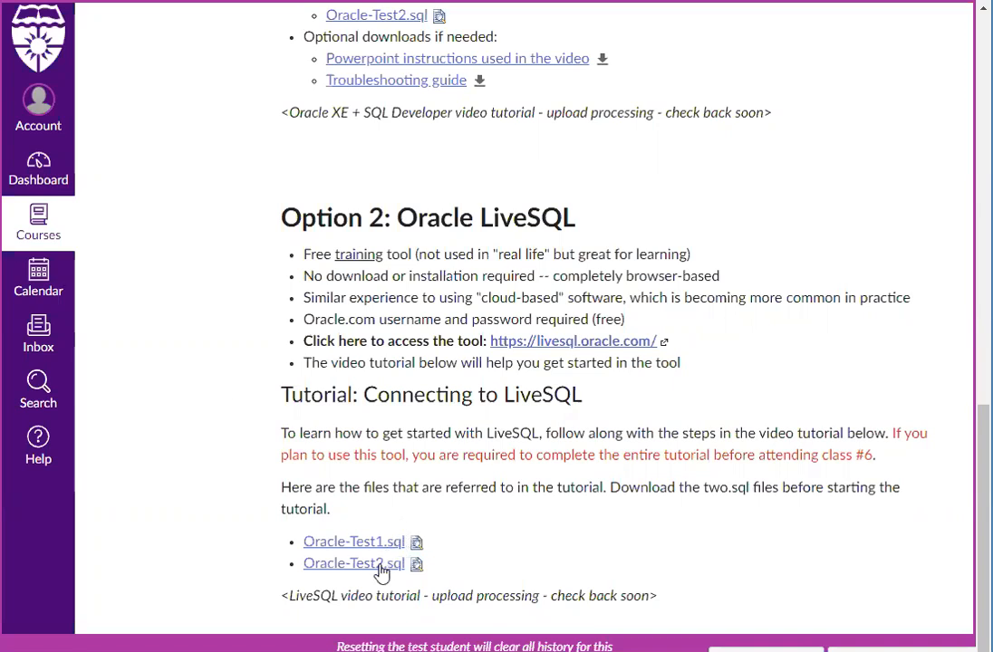
mouse_move(378, 562)
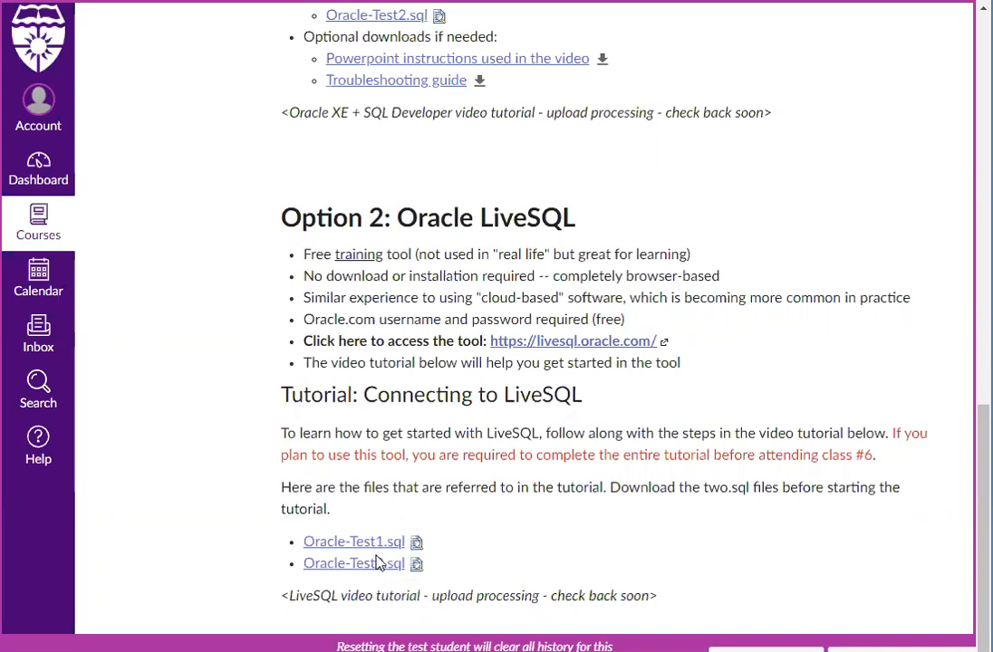
mouse_move(378, 553)
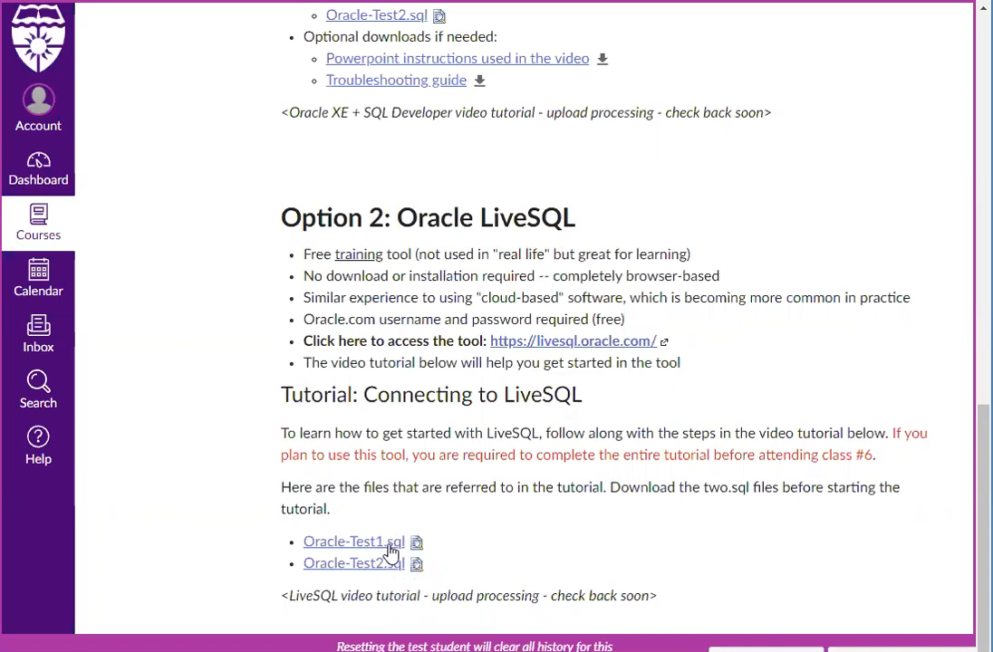
mouse_move(488, 543)
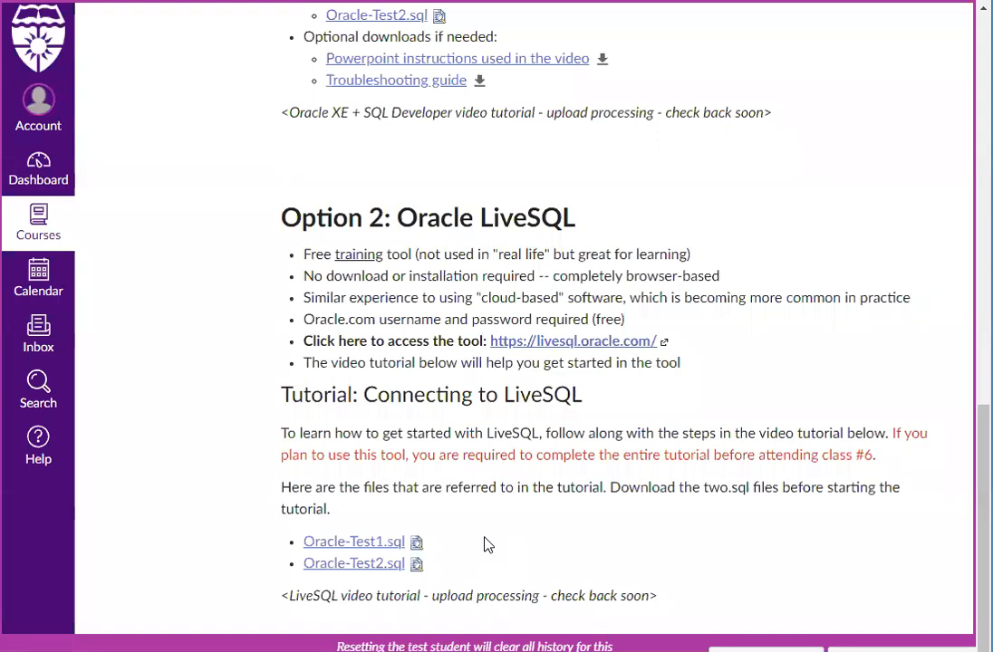
mouse_move(566, 352)
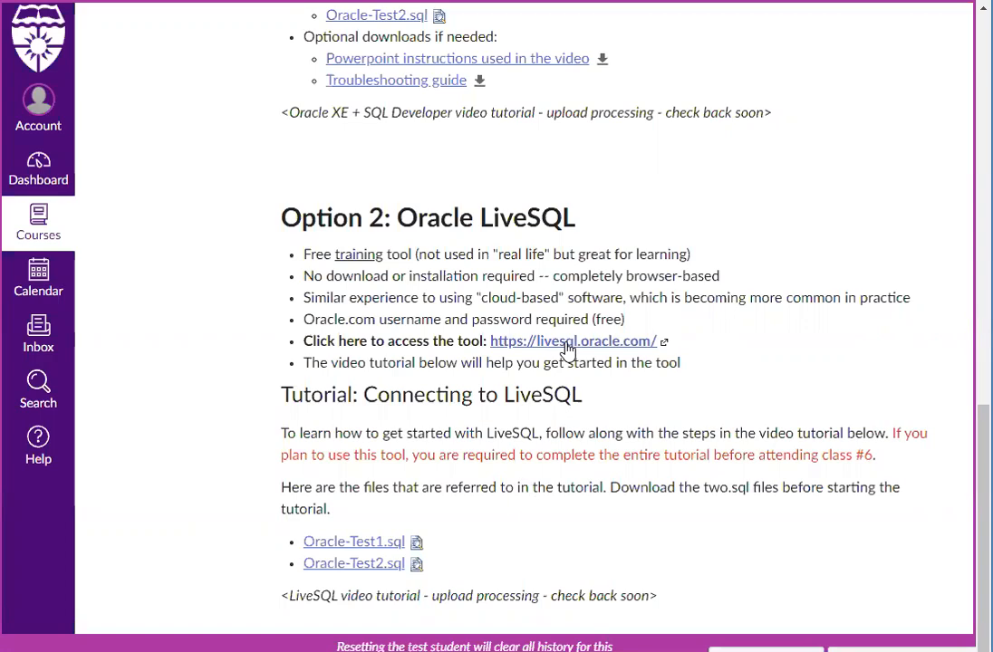
Open livesql.oracle.com and go to the Oracle account sign-in page
left_click(571, 340)
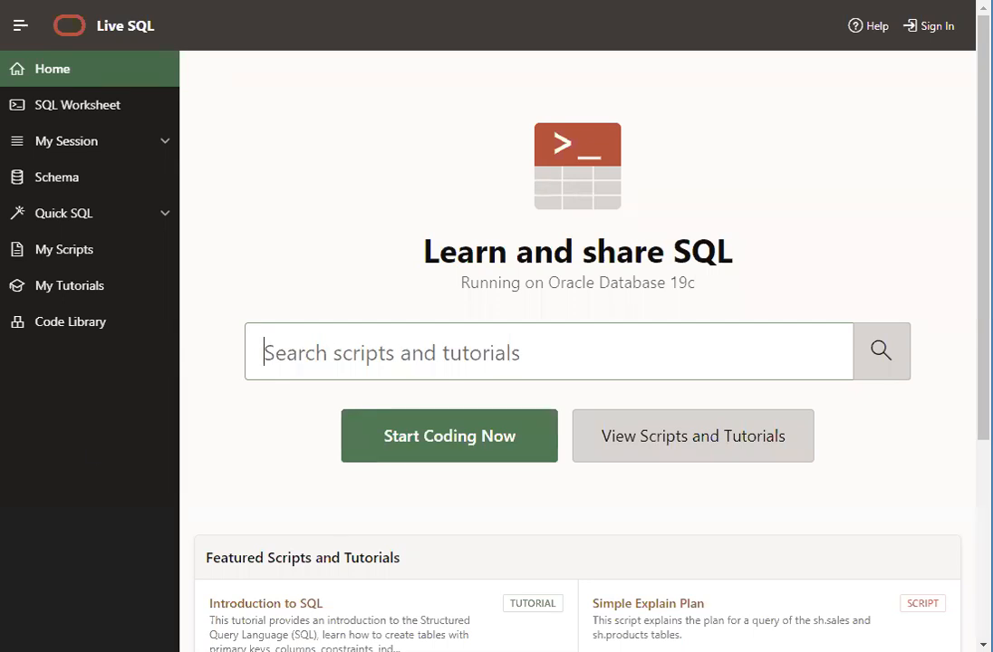
mouse_move(937, 25)
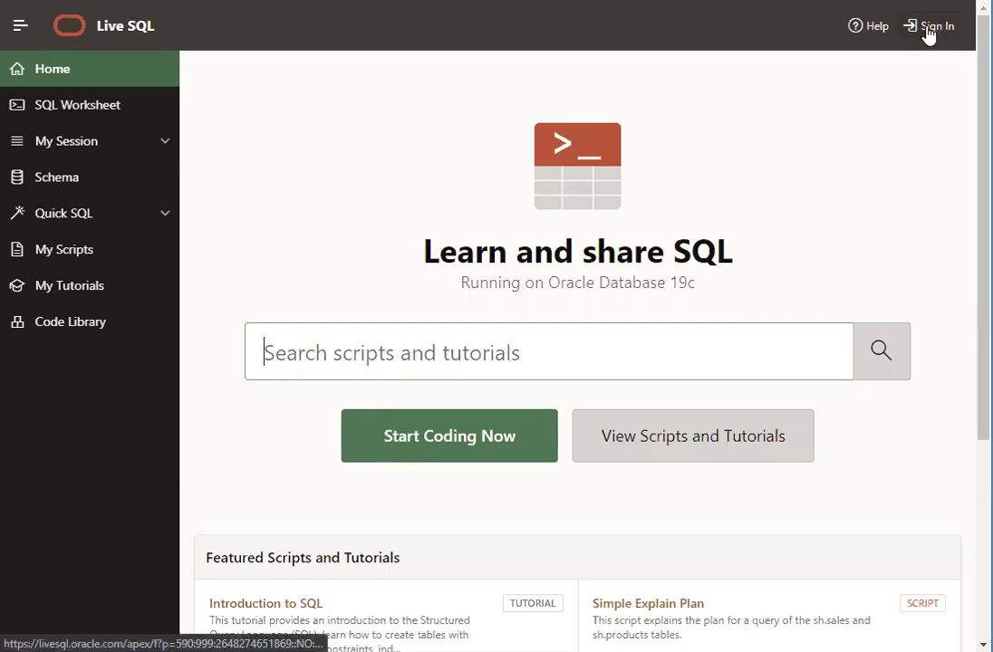
left_click(938, 26)
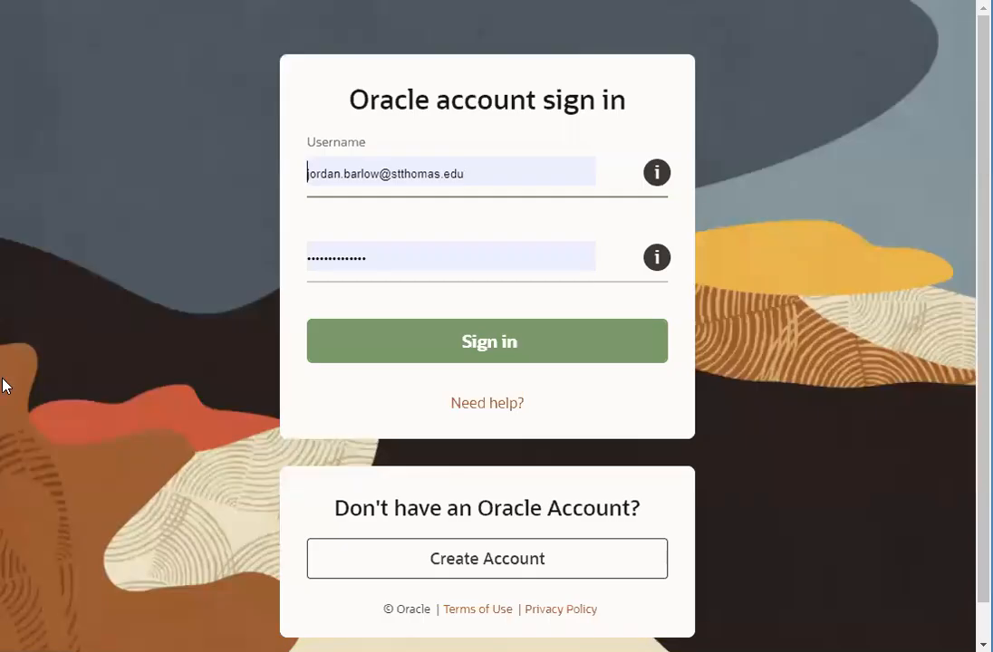
mouse_move(487, 341)
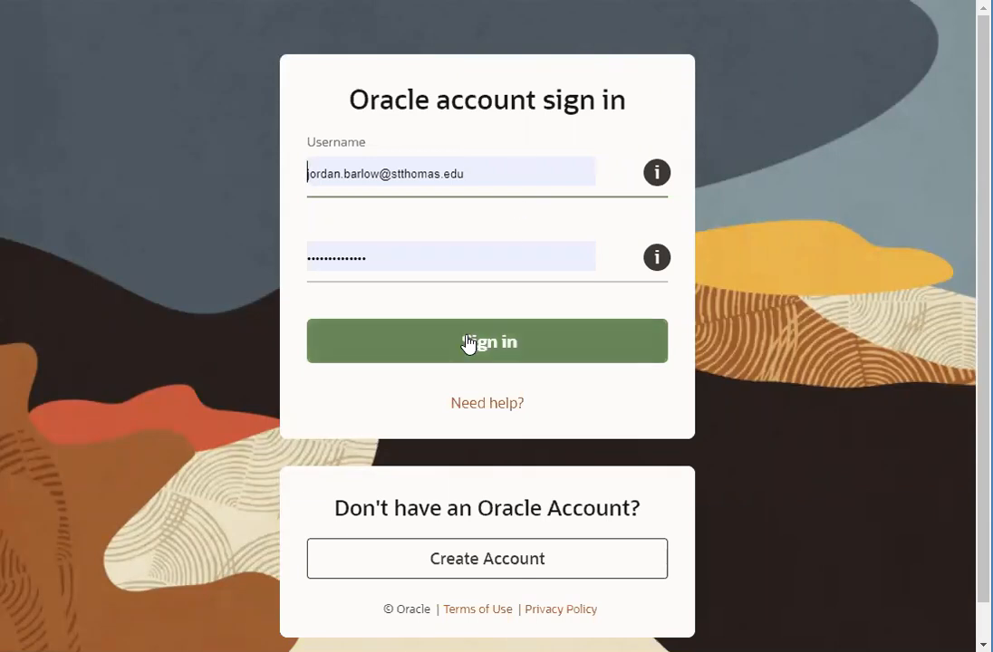
Submit the filled-in Oracle credentials to sign in to Live SQL
left_click(487, 342)
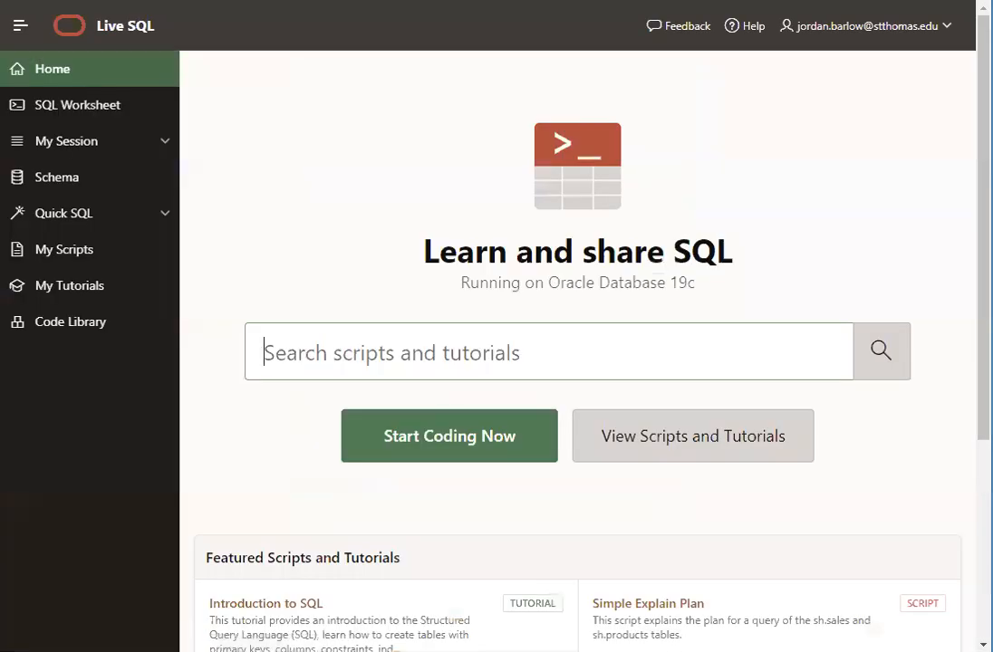
mouse_move(133, 123)
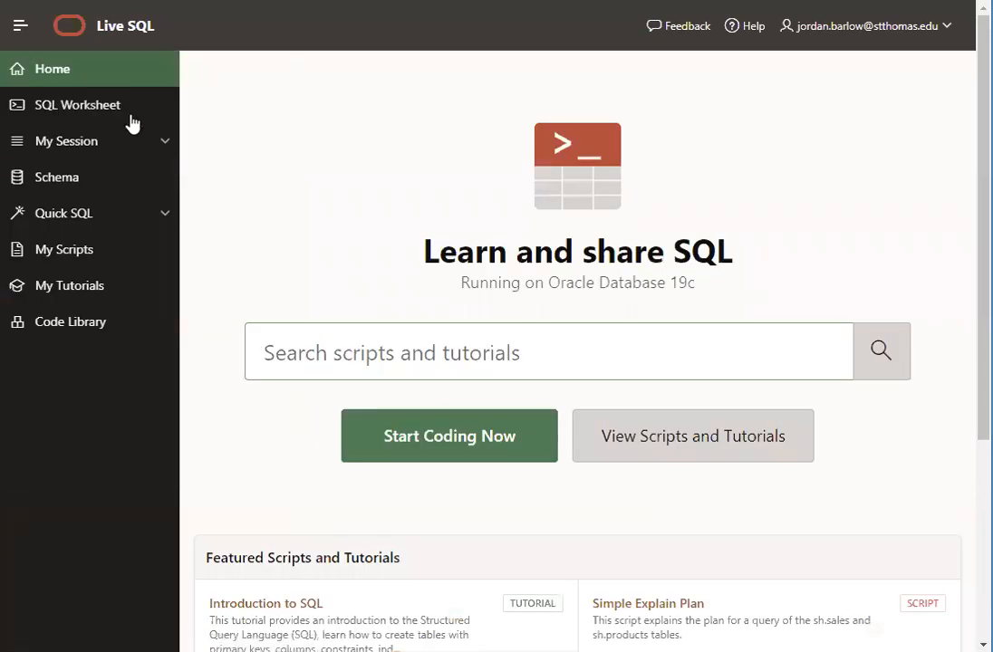
mouse_move(352, 227)
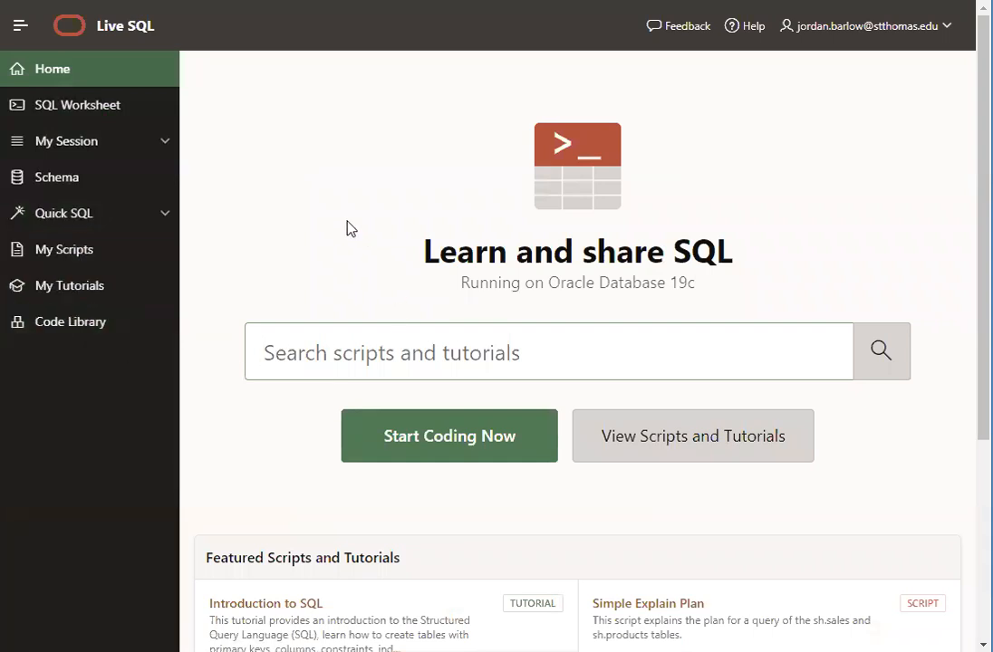
mouse_move(503, 204)
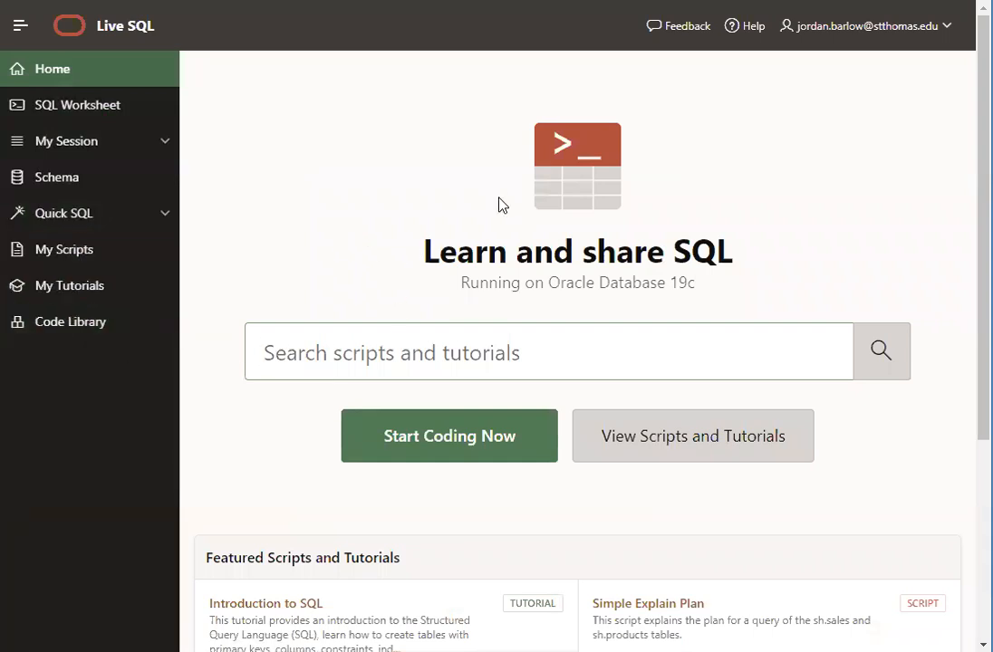
mouse_move(320, 163)
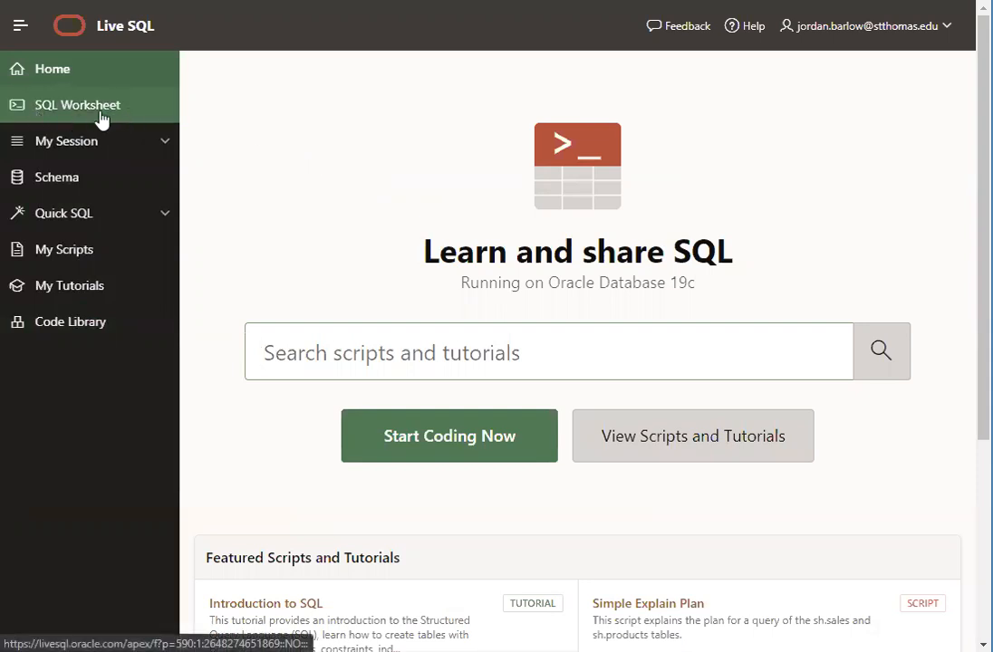
Open a blank SQL Worksheet and type SELECT * FROM CUSTOMER
left_click(77, 104)
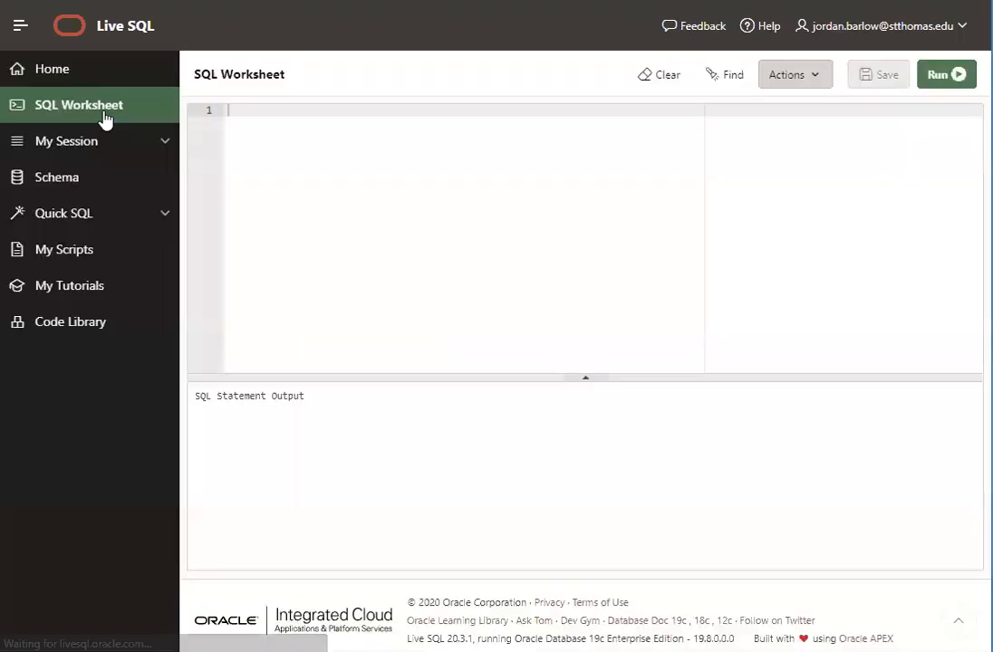
type("SELECT *")
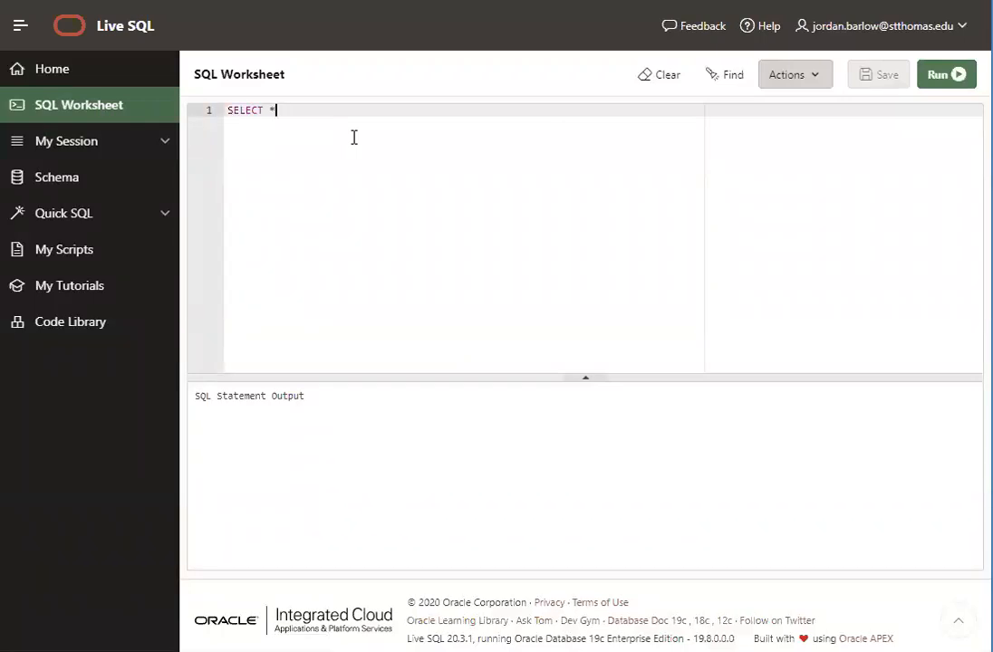
type("FROM CUSTOMER")
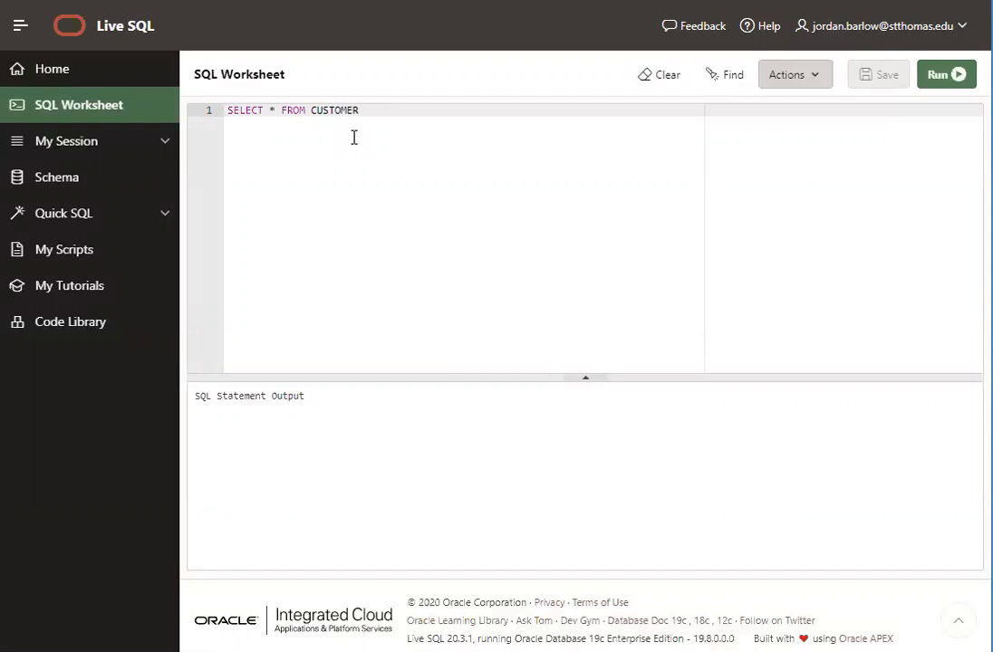
mouse_move(449, 198)
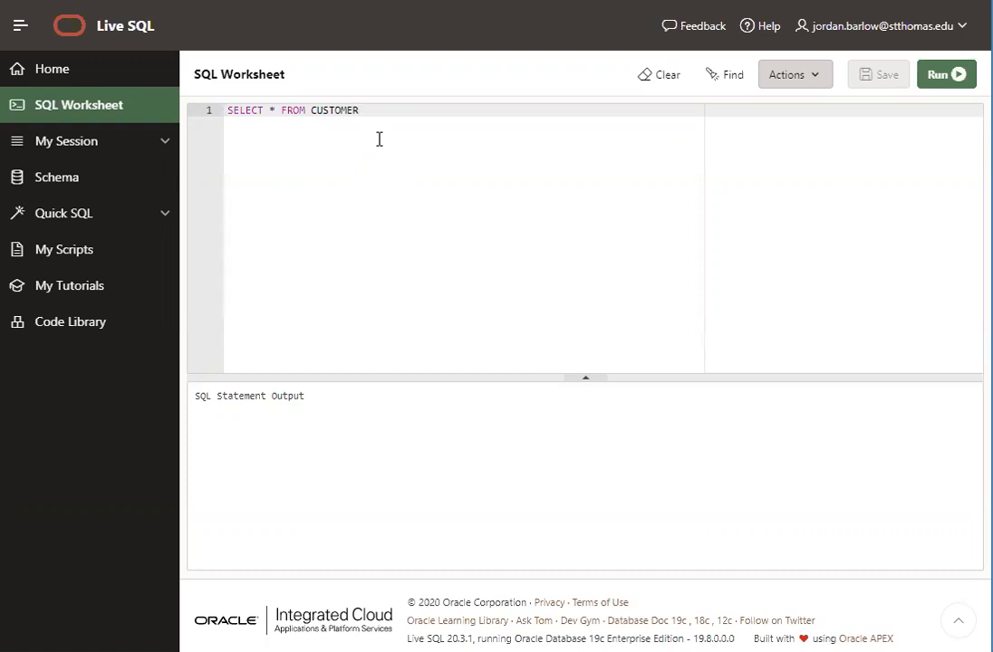
mouse_move(131, 122)
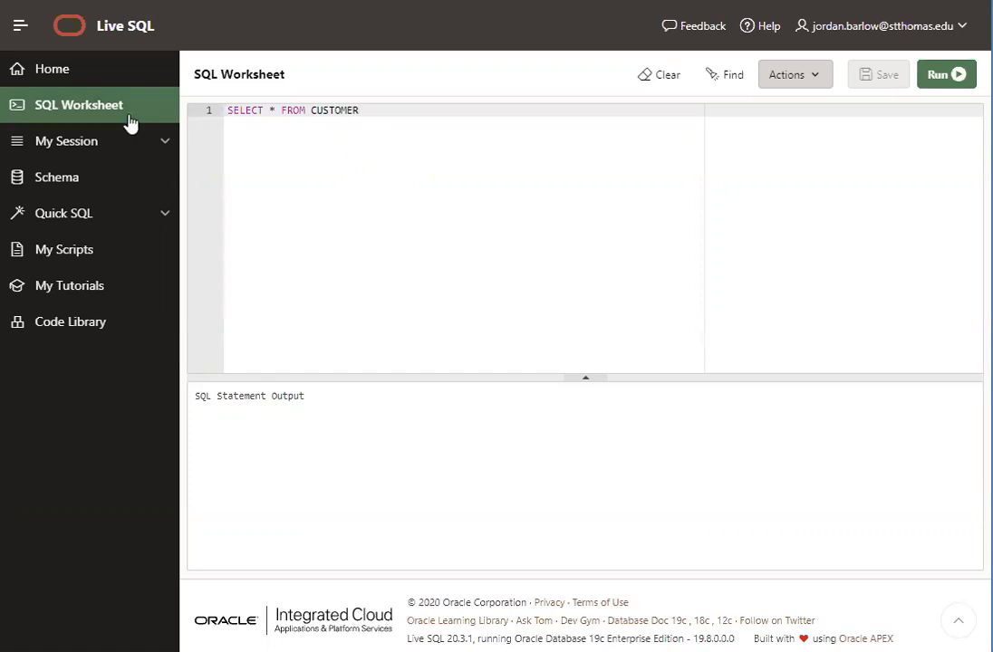
mouse_move(100, 109)
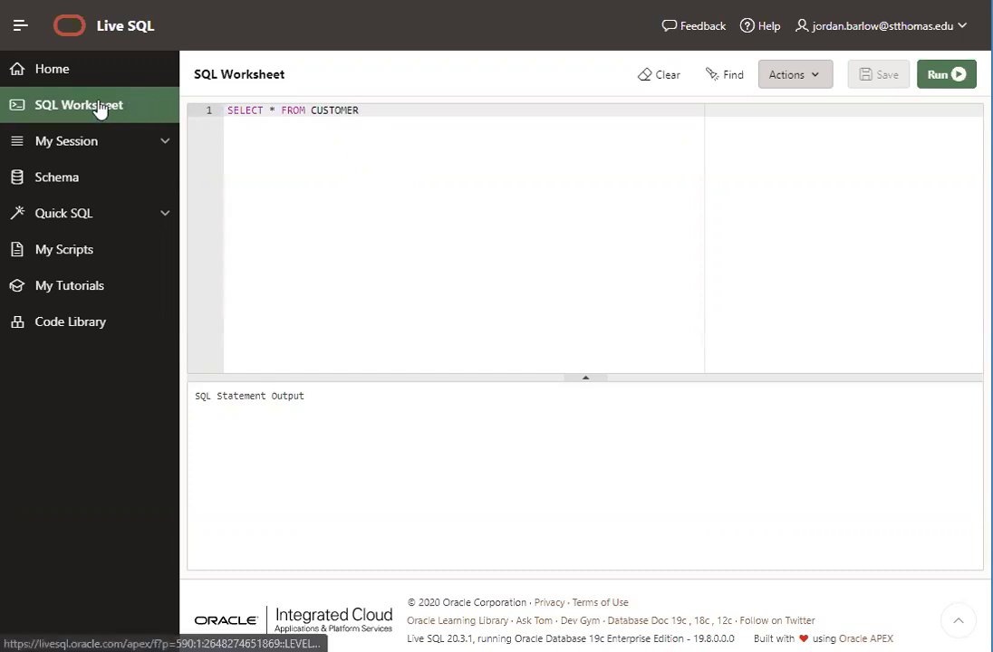
mouse_move(81, 177)
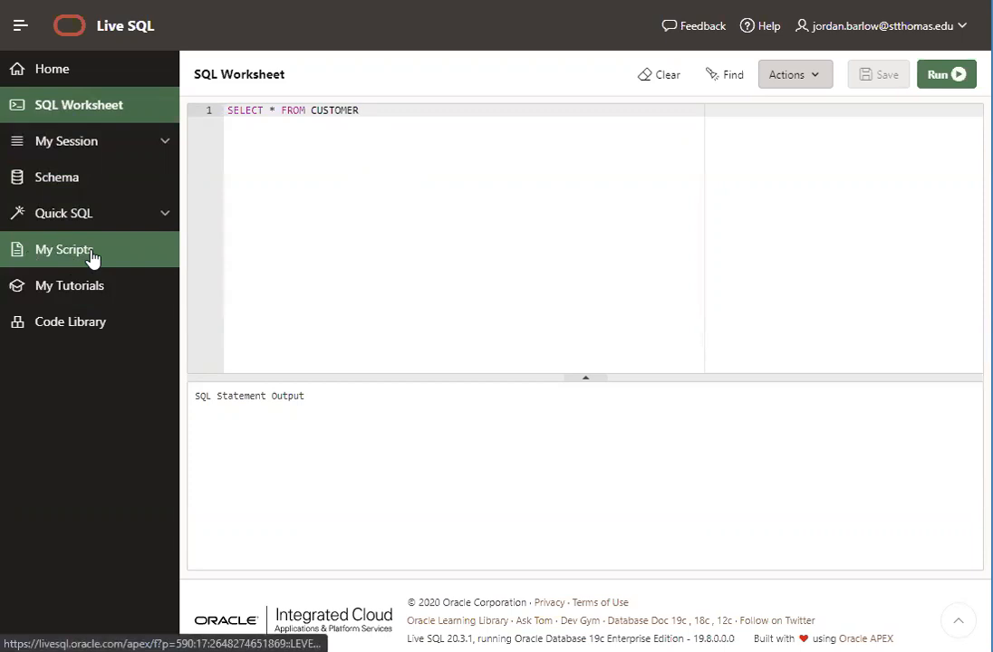
Go to the empty My Scripts page
left_click(65, 249)
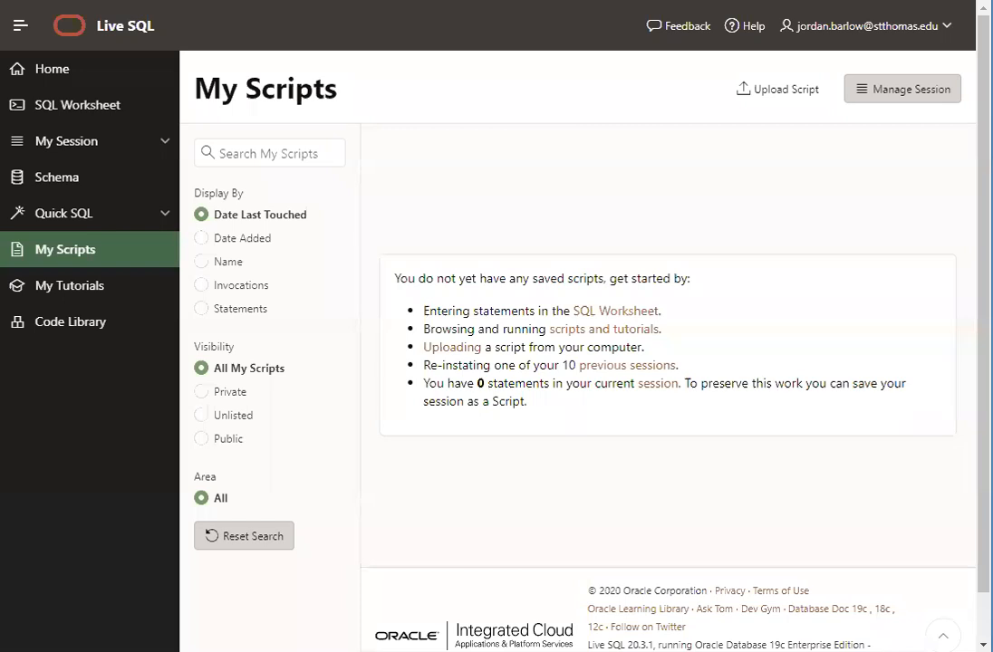
mouse_move(495, 270)
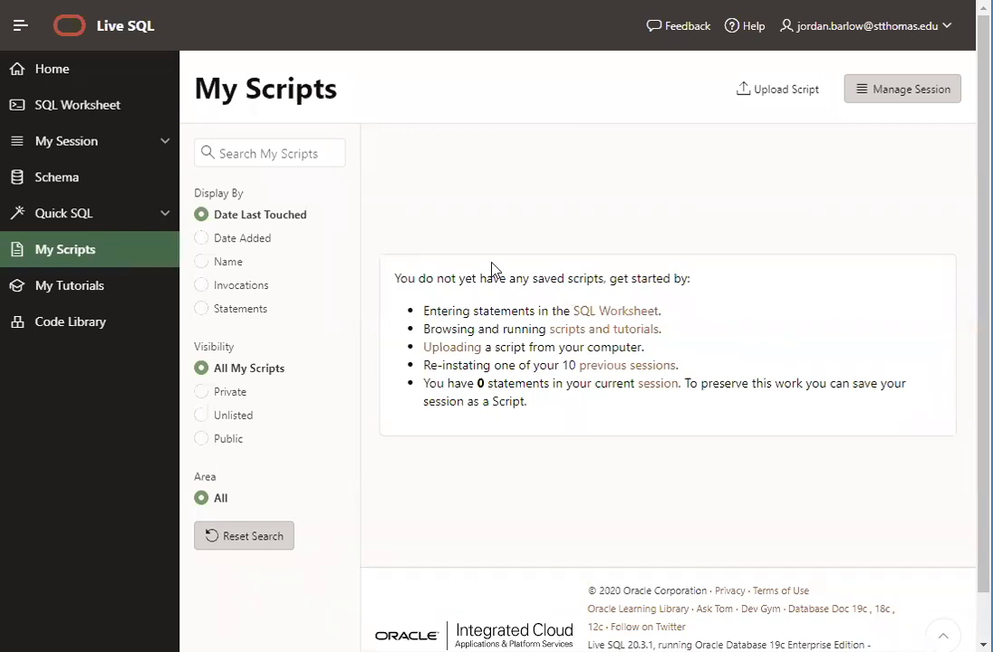
mouse_move(539, 418)
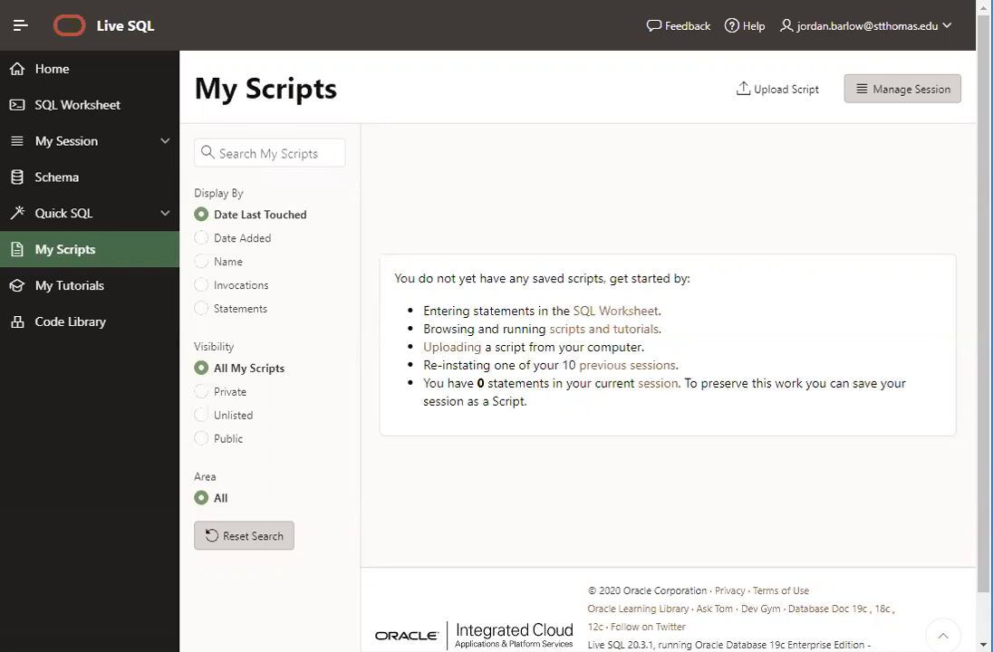
mouse_move(409, 402)
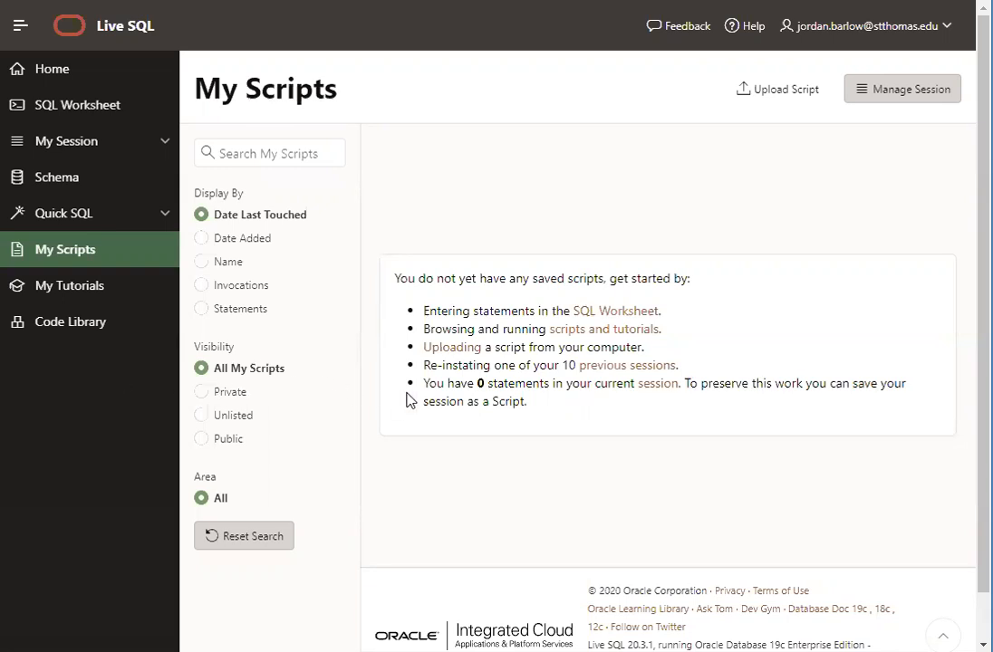
mouse_move(566, 380)
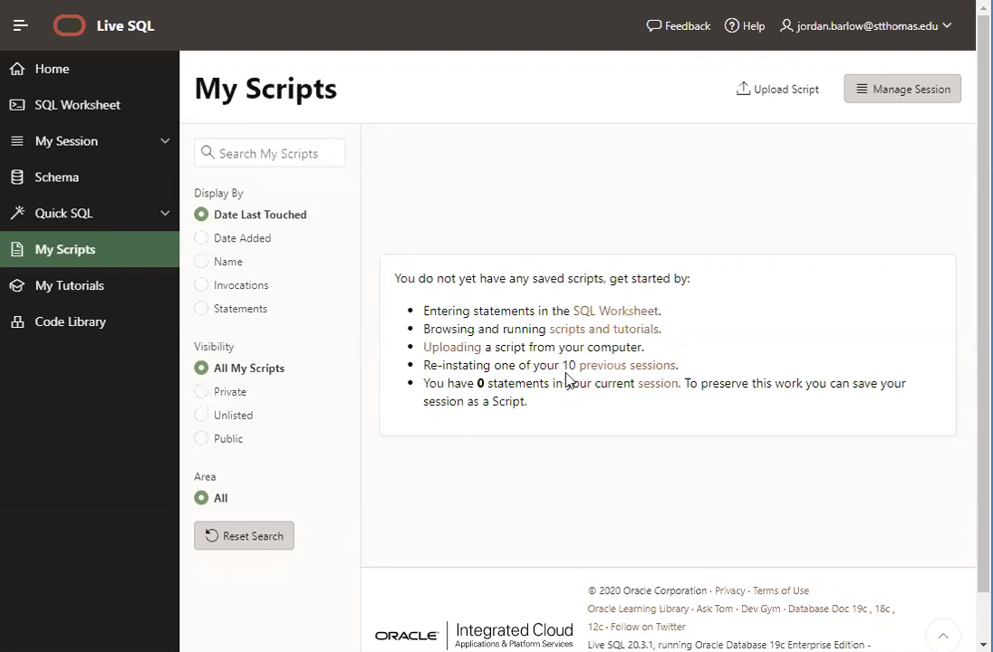
mouse_move(781, 82)
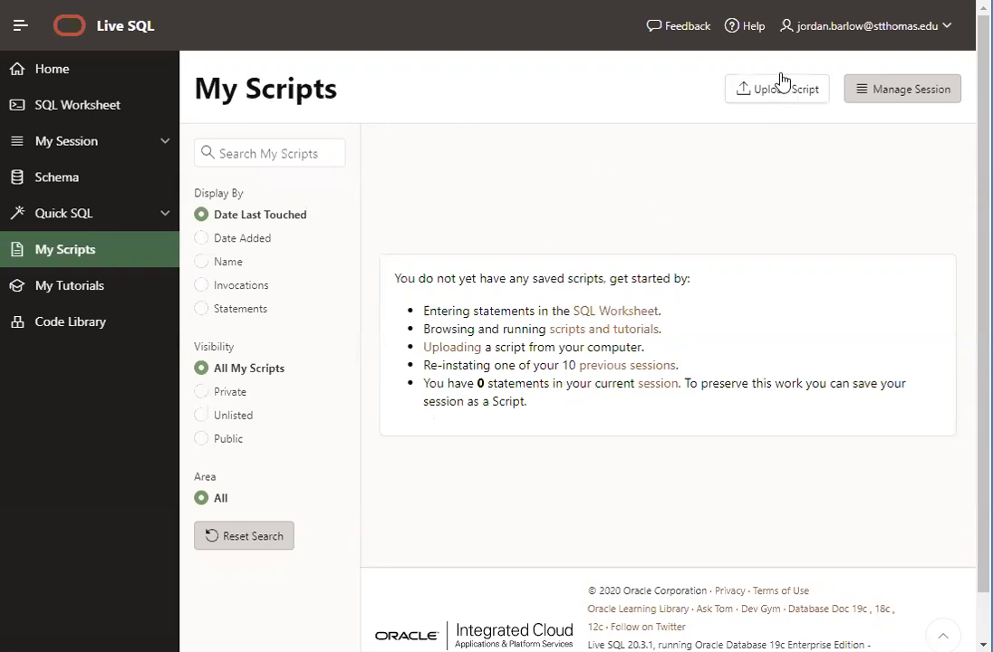
mouse_move(781, 97)
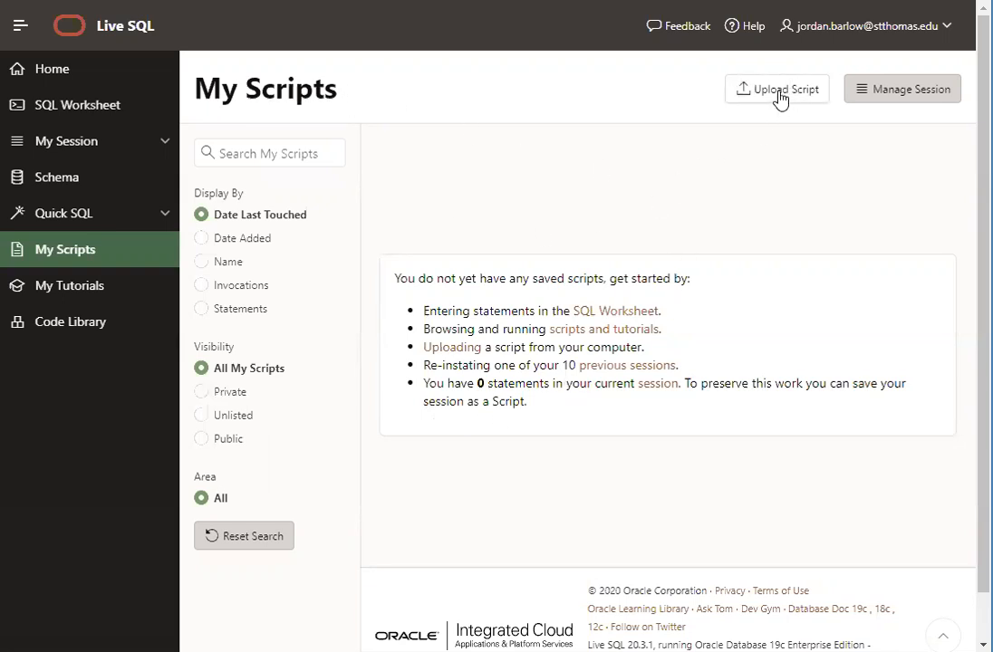
Start a script upload and open the file picker for the File field
left_click(776, 89)
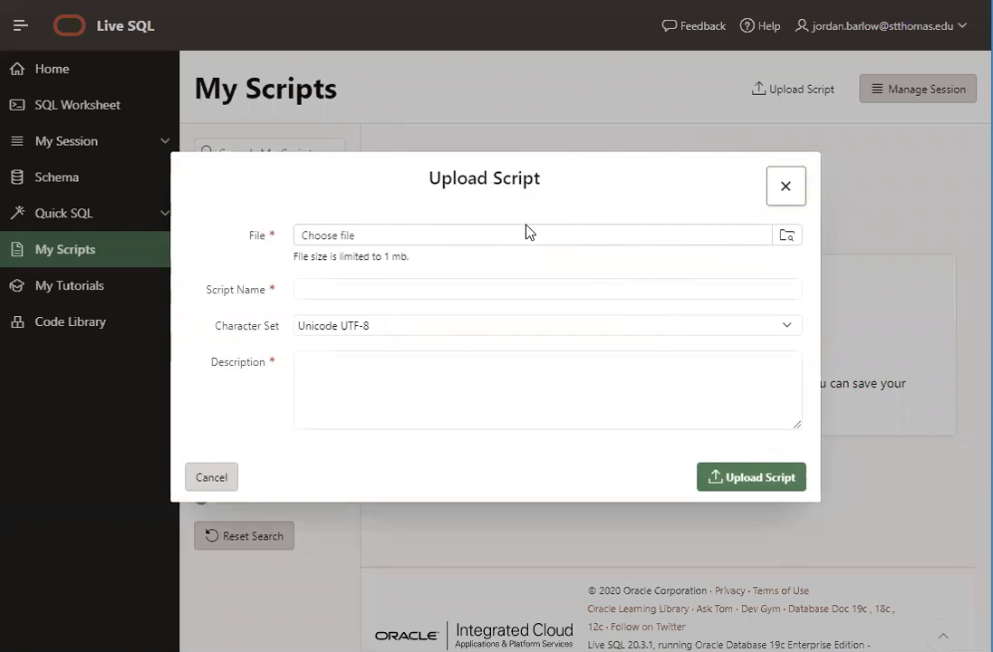
mouse_move(520, 250)
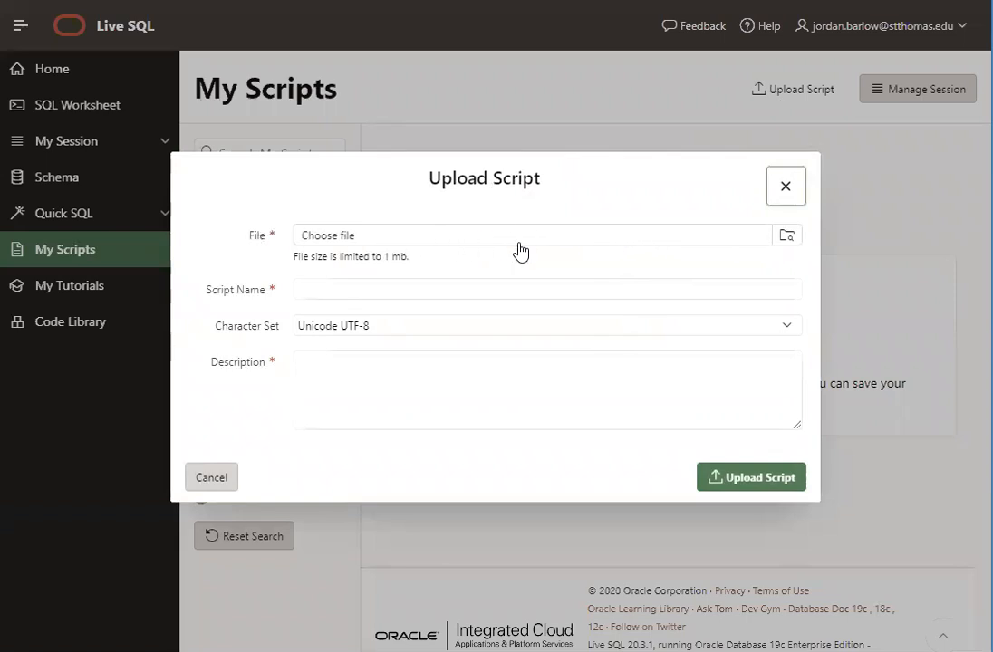
left_click(787, 234)
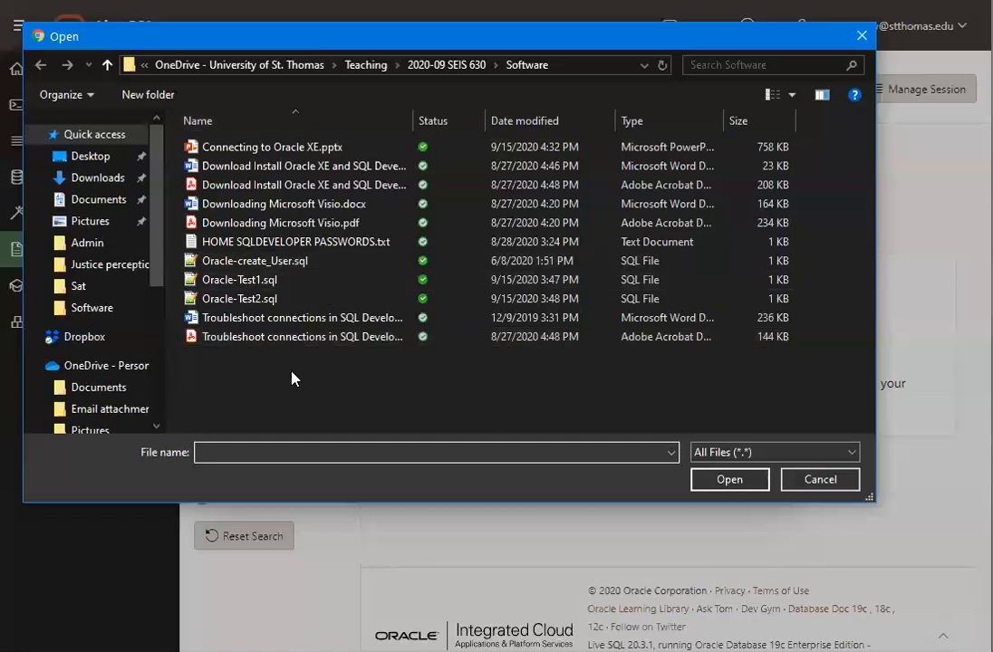
Select Oracle-Test1.sql as the file to upload
left_click(302, 336)
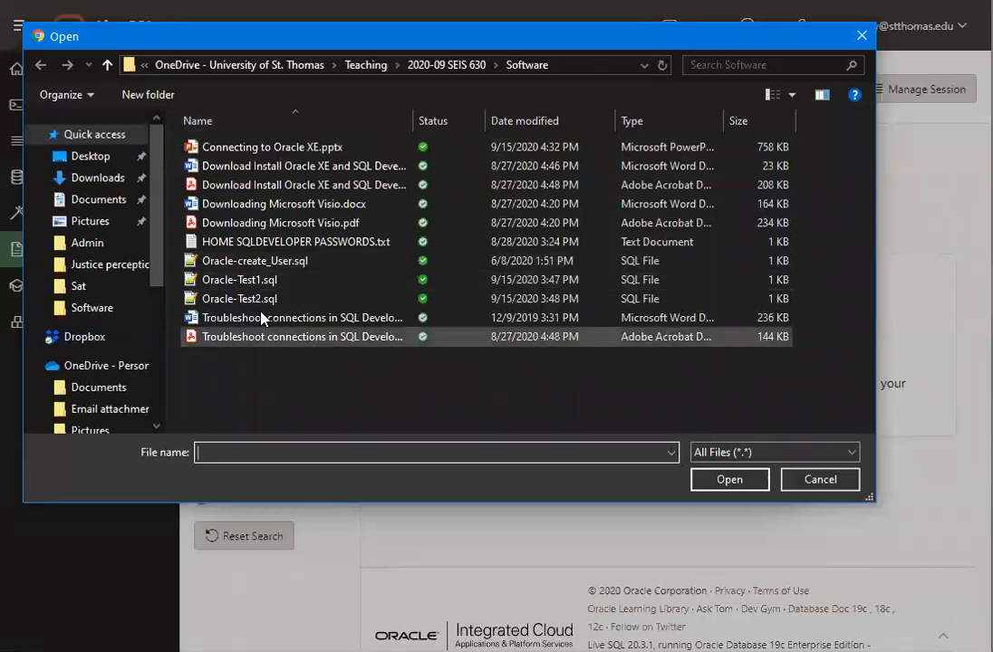
left_click(239, 279)
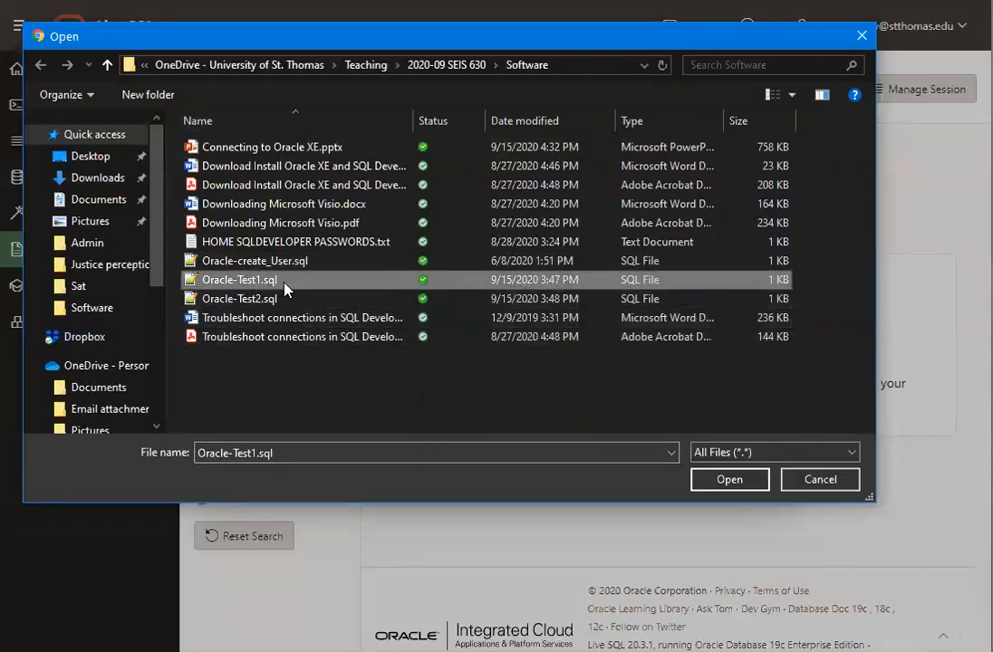
mouse_move(227, 285)
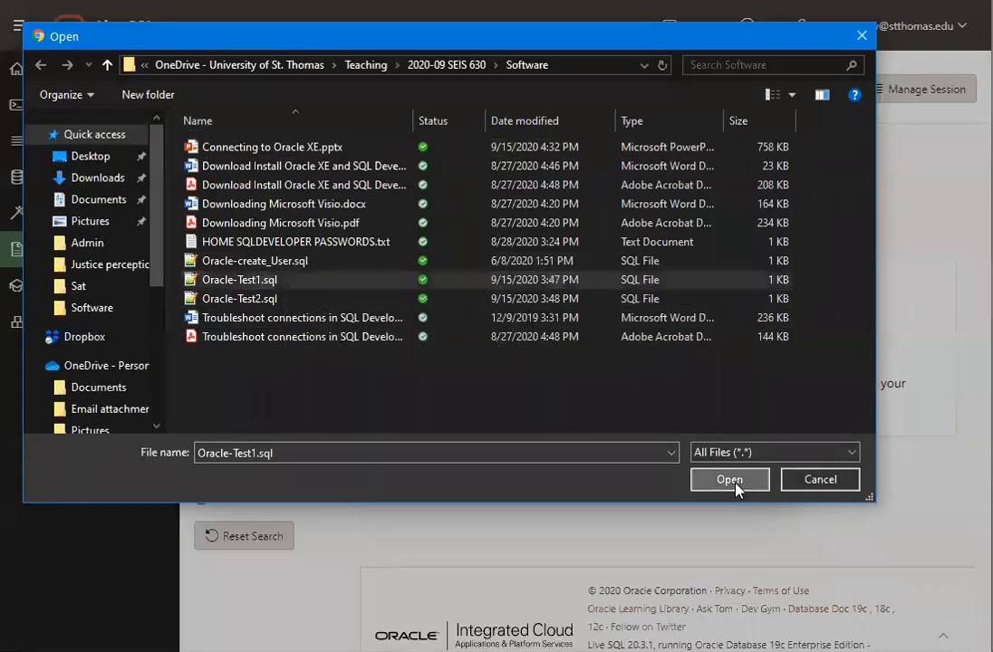
left_click(729, 479)
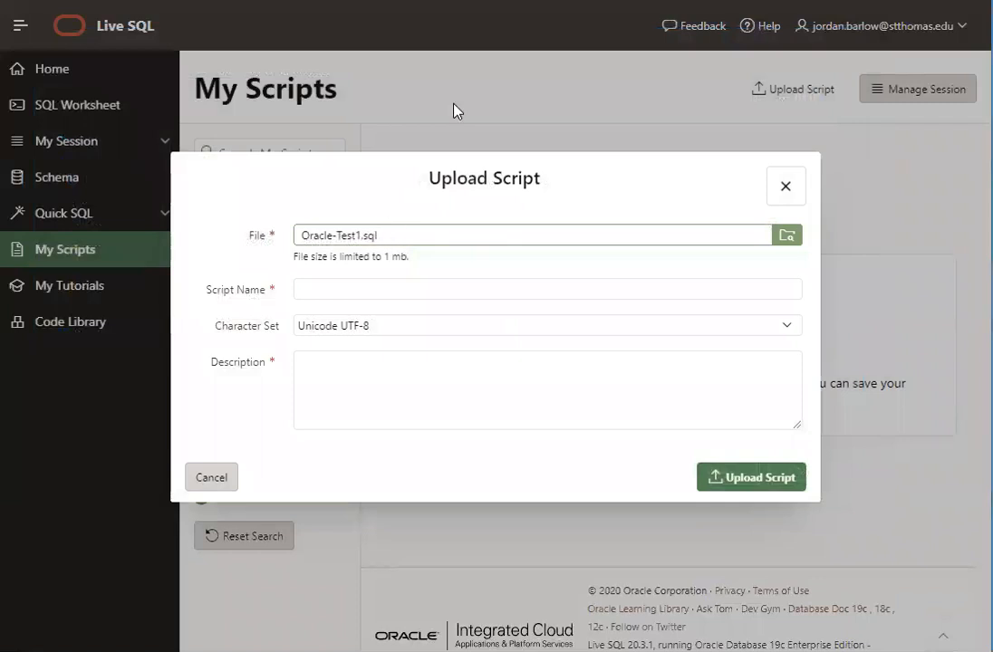
mouse_move(376, 221)
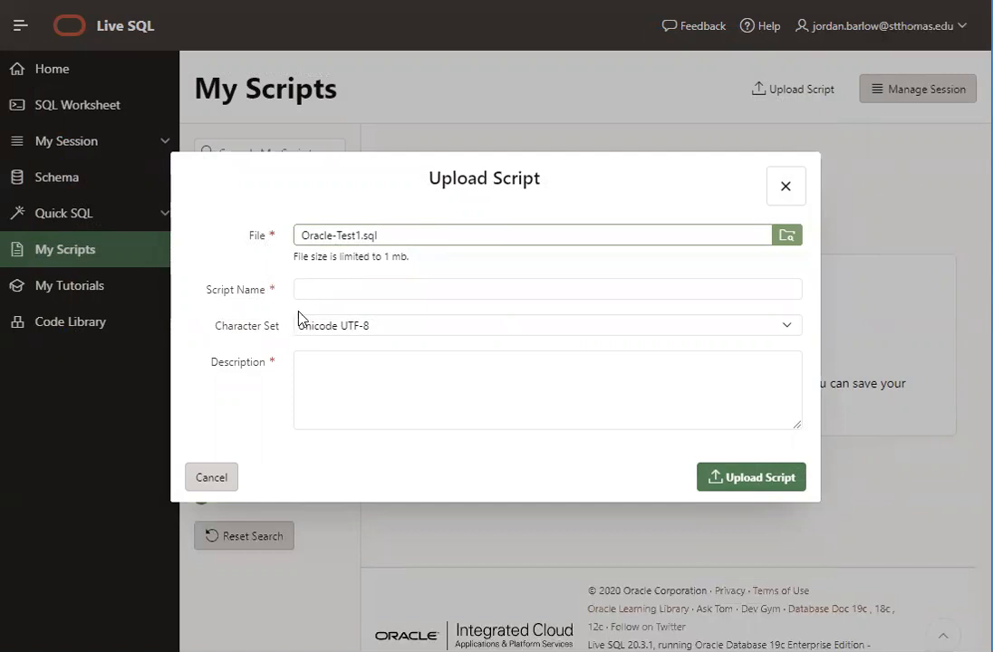
Name the script Oracle-Test1 and describe it as testing work with Live SQL
left_click(547, 289)
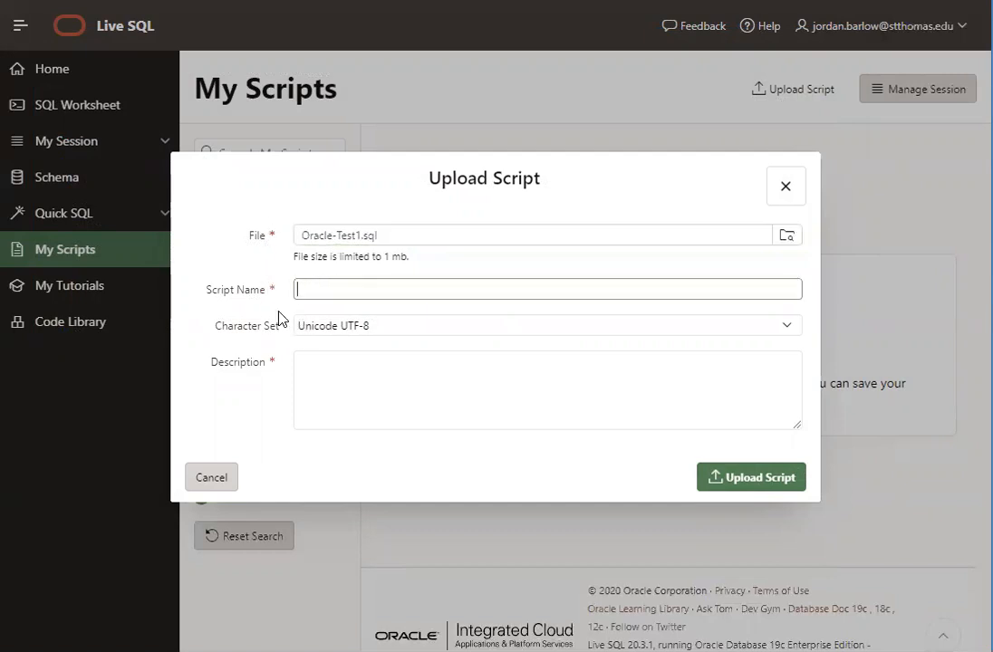
type("Oracle-")
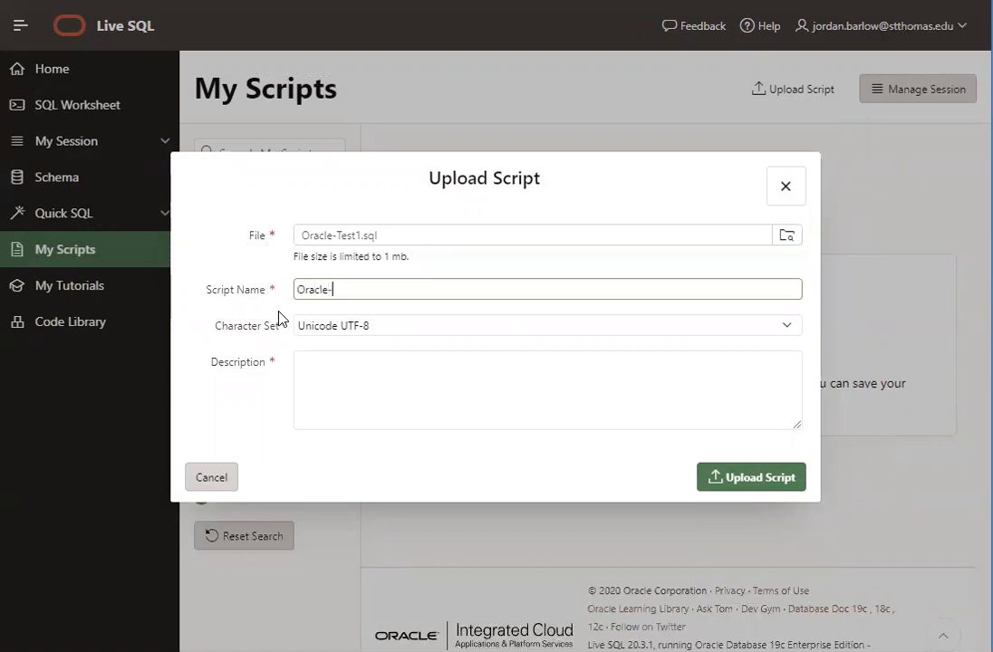
type("Test1")
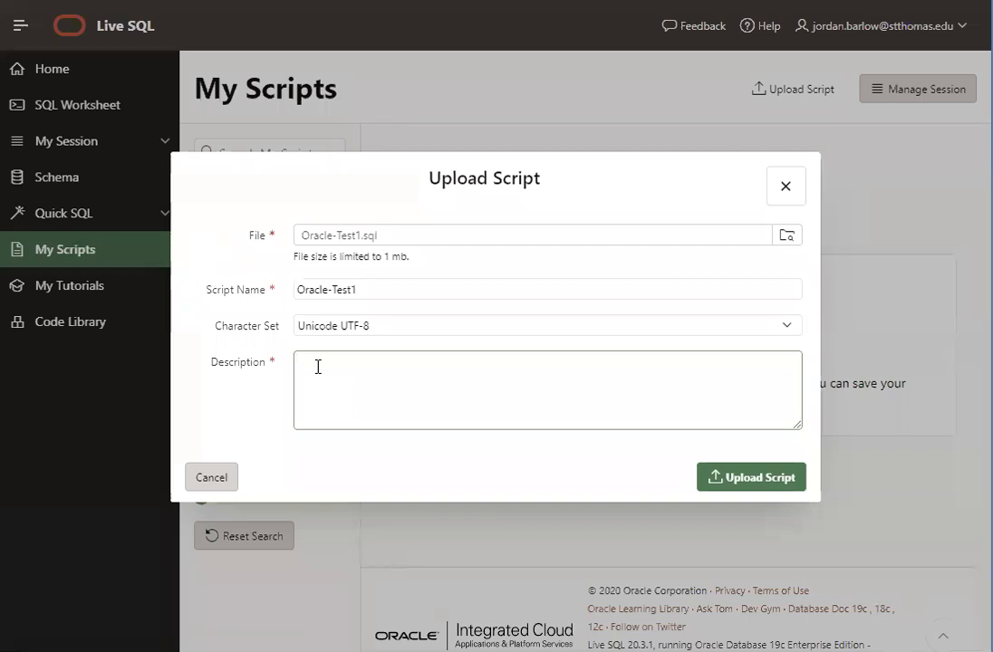
type("T")
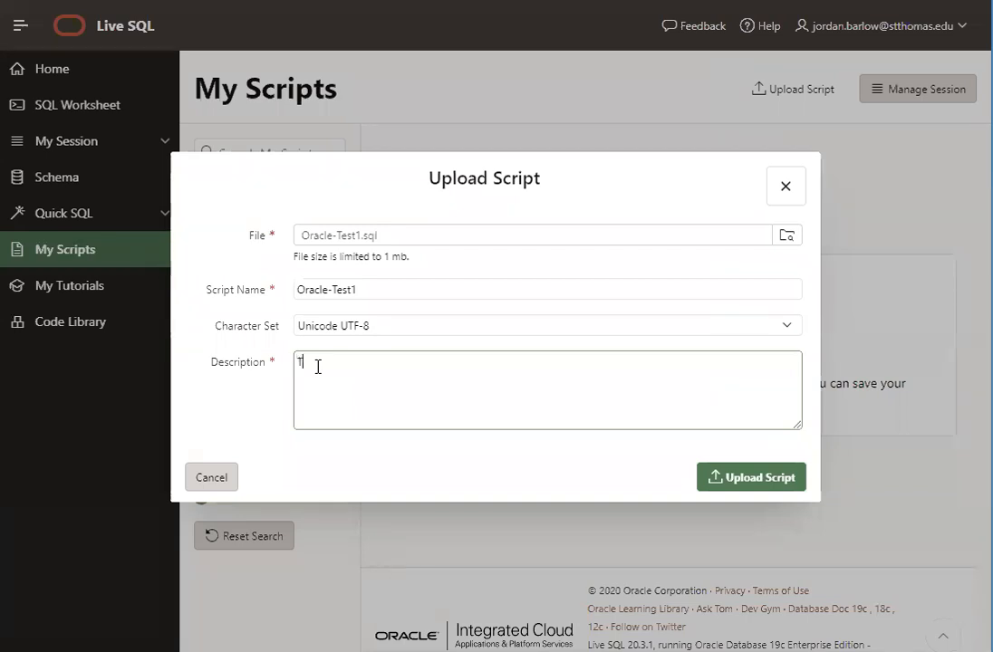
type("his script helps")
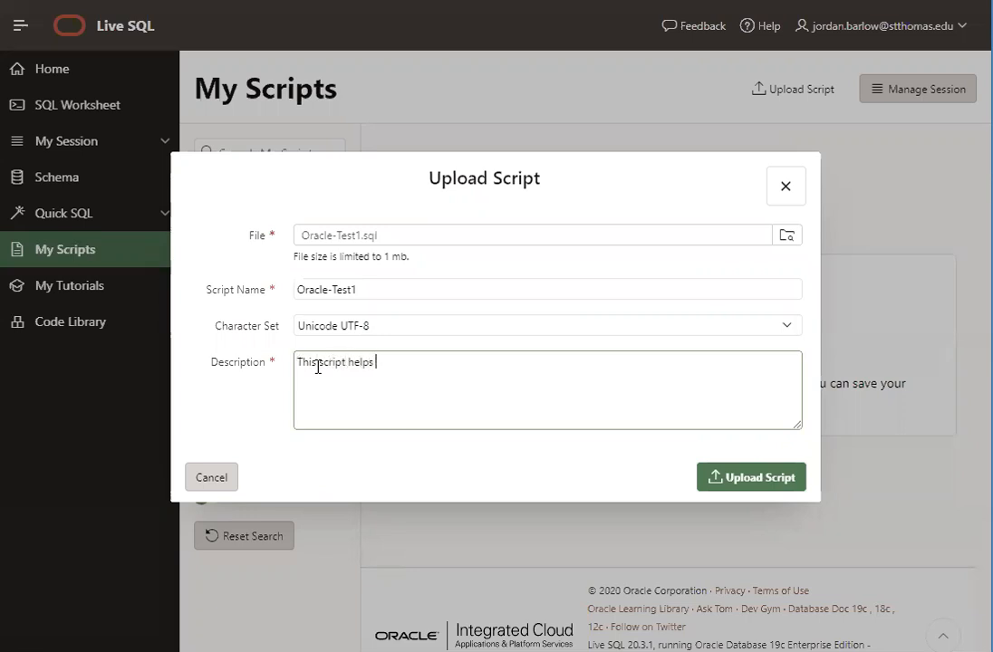
type("me test that I can work with Live SQL")
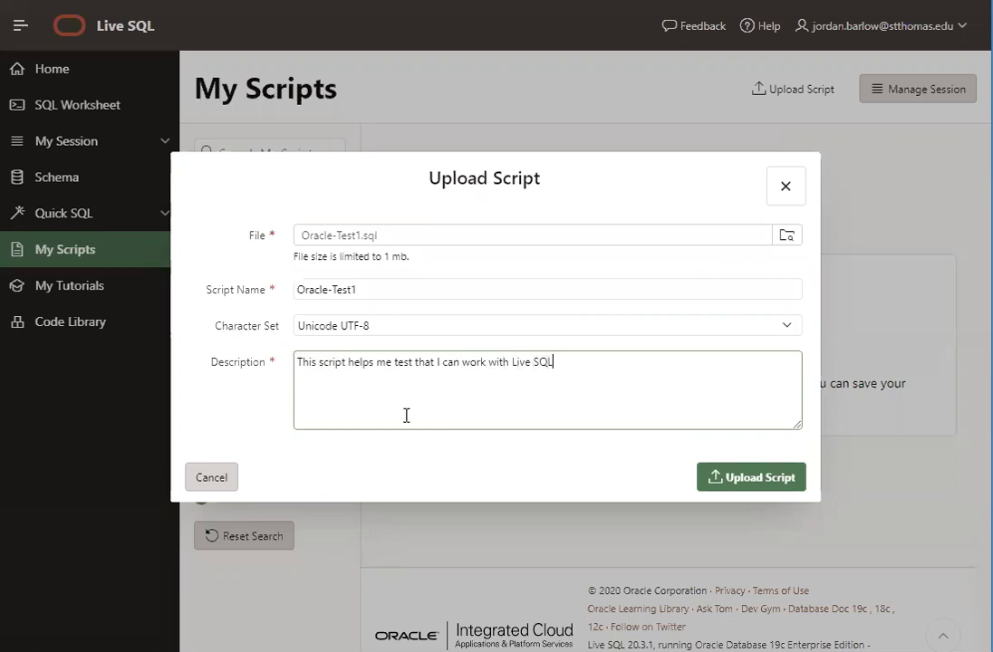
mouse_move(544, 381)
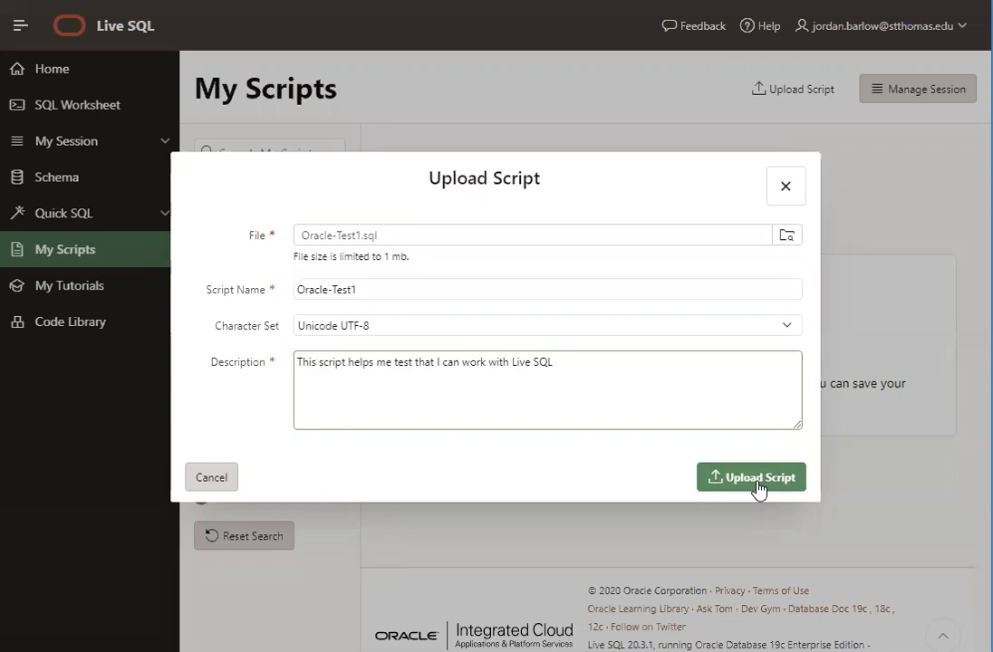
Submit the Oracle-Test1 upload to create its script page
left_click(750, 477)
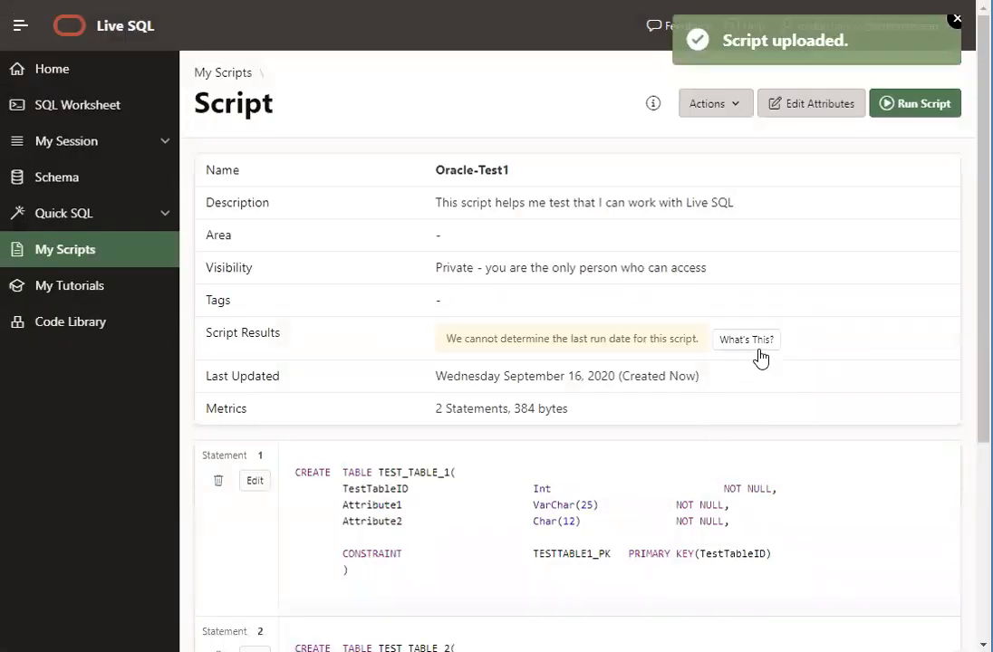
mouse_move(292, 287)
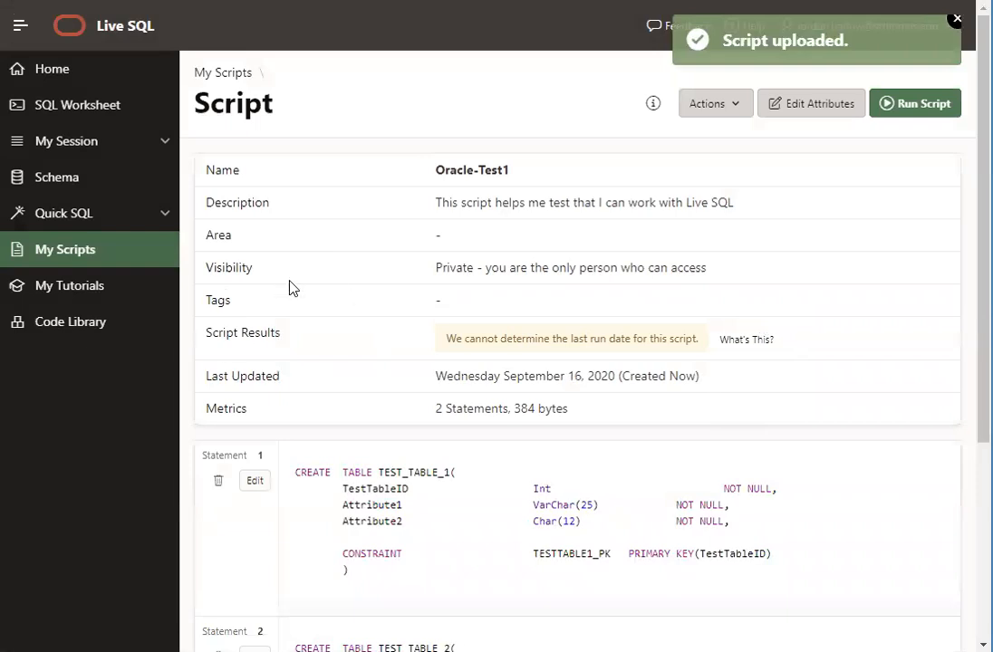
mouse_move(698, 167)
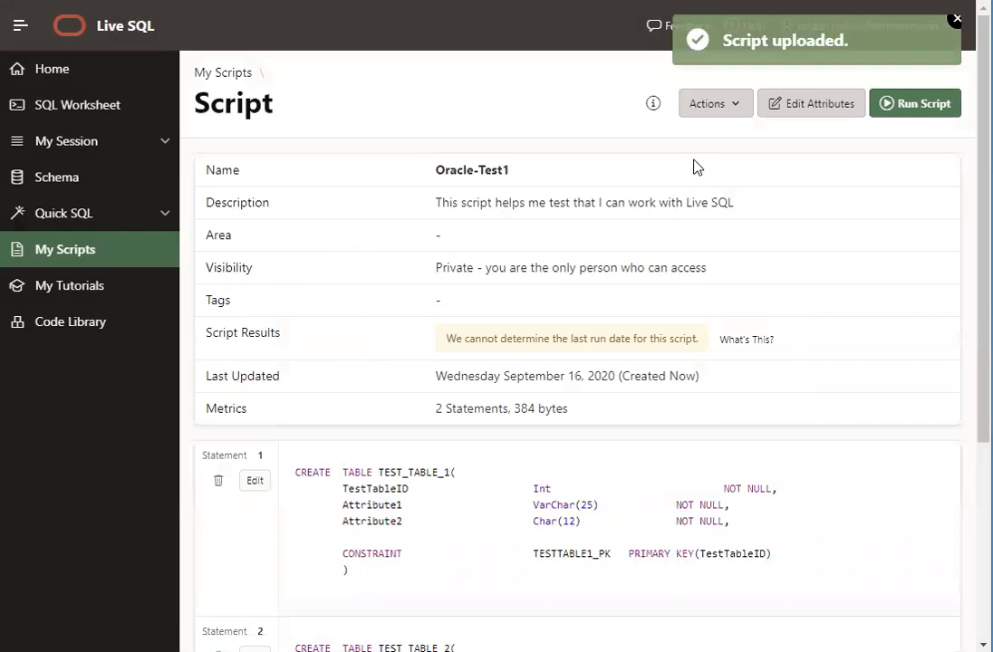
mouse_move(385, 144)
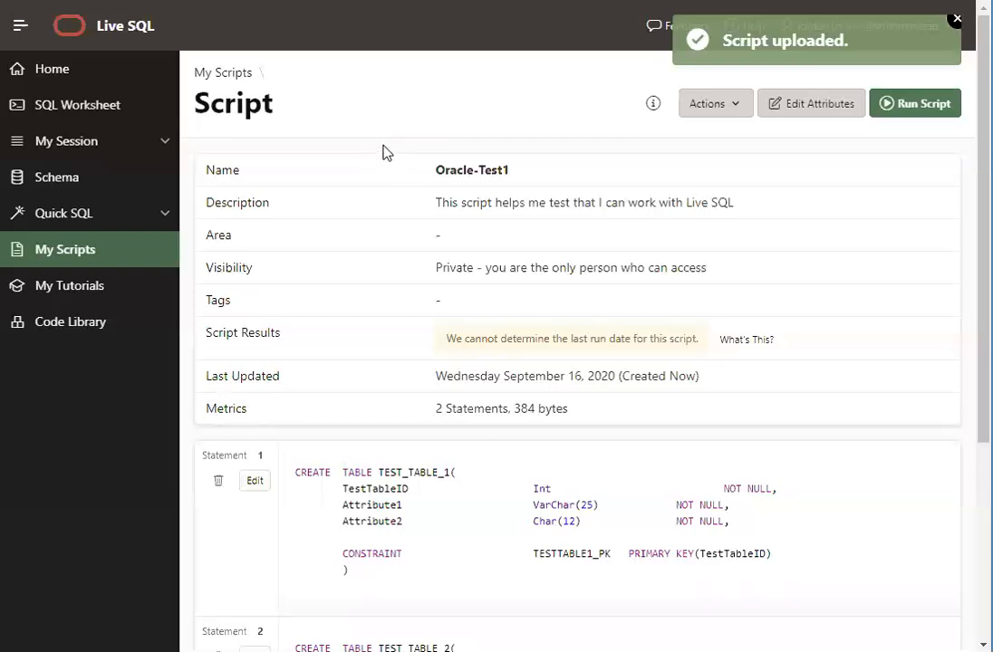
mouse_move(352, 142)
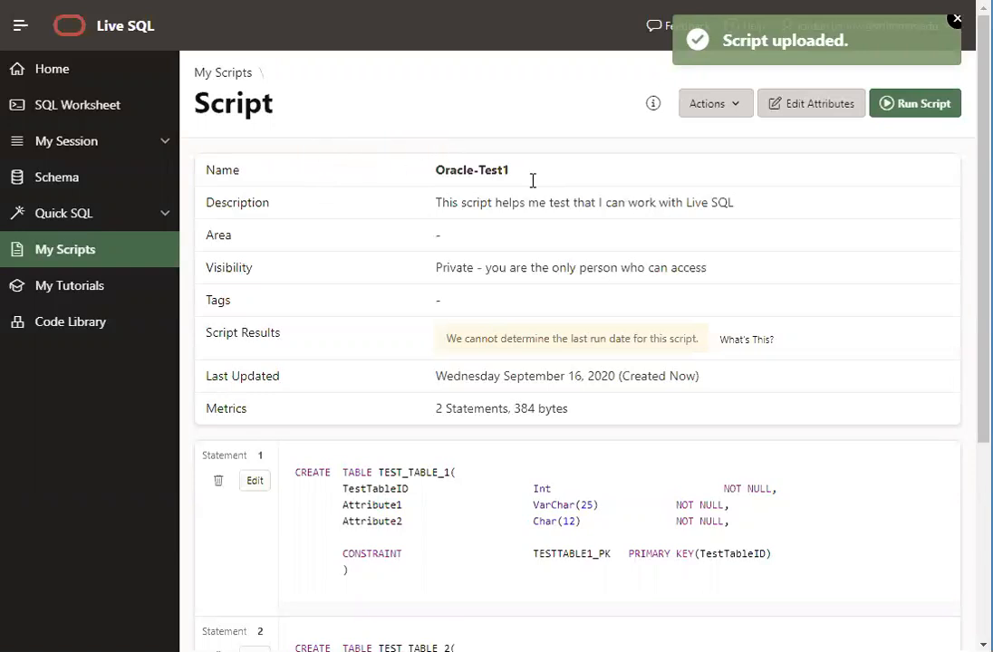
mouse_move(917, 103)
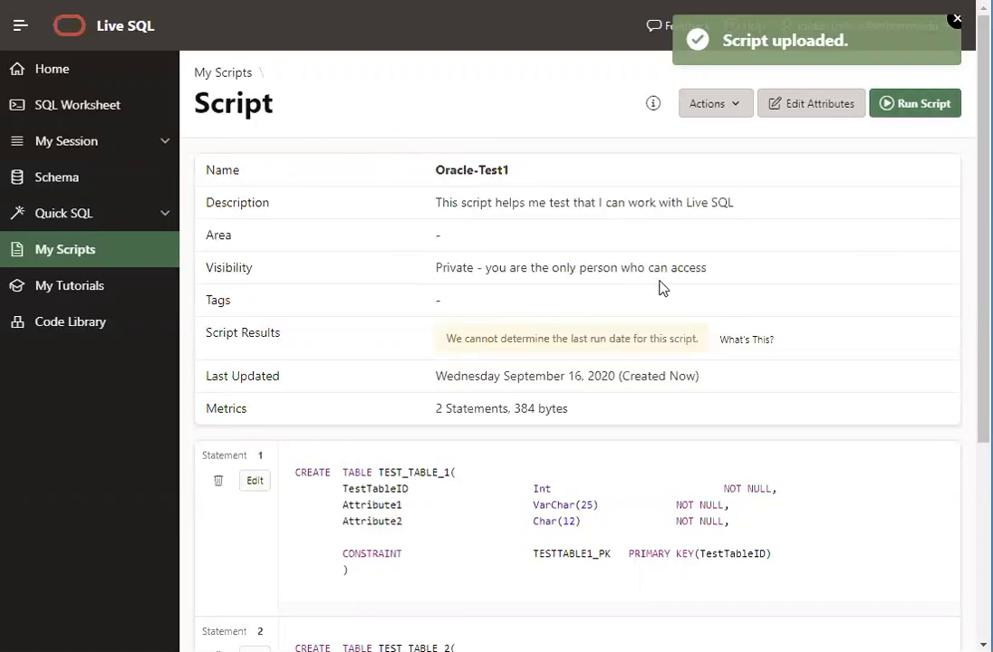
mouse_move(849, 246)
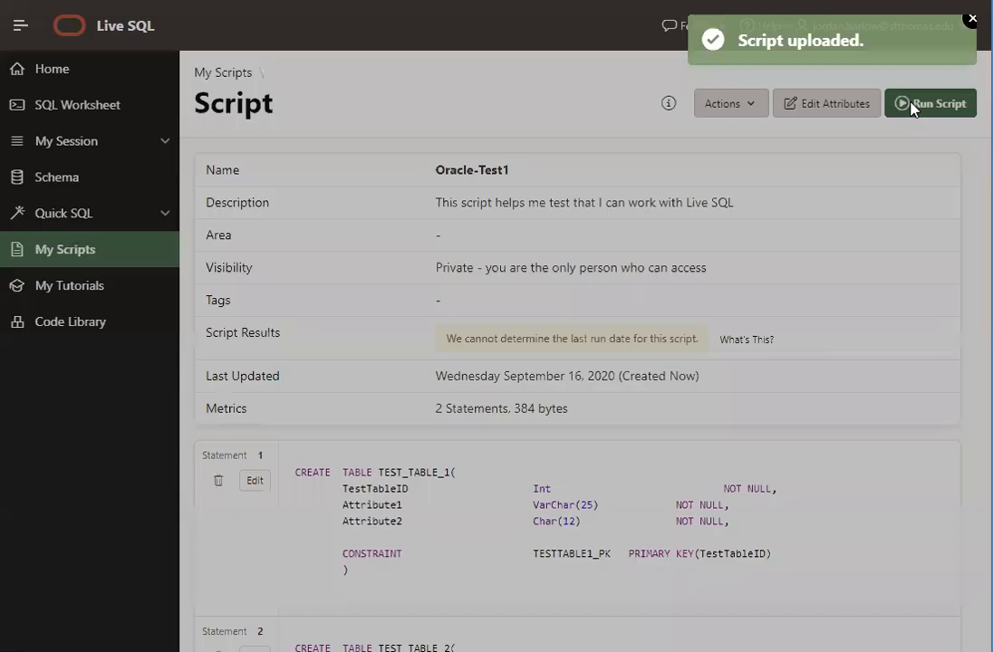
Run the Oracle-Test1 script, creating both tables, and close the results dialog
left_click(931, 103)
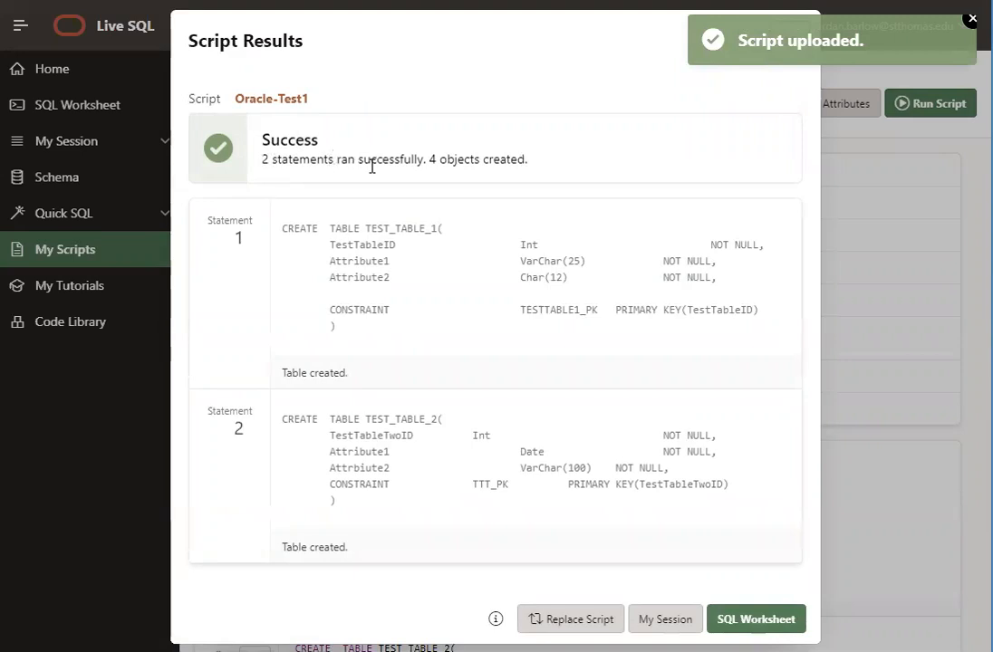
mouse_move(562, 328)
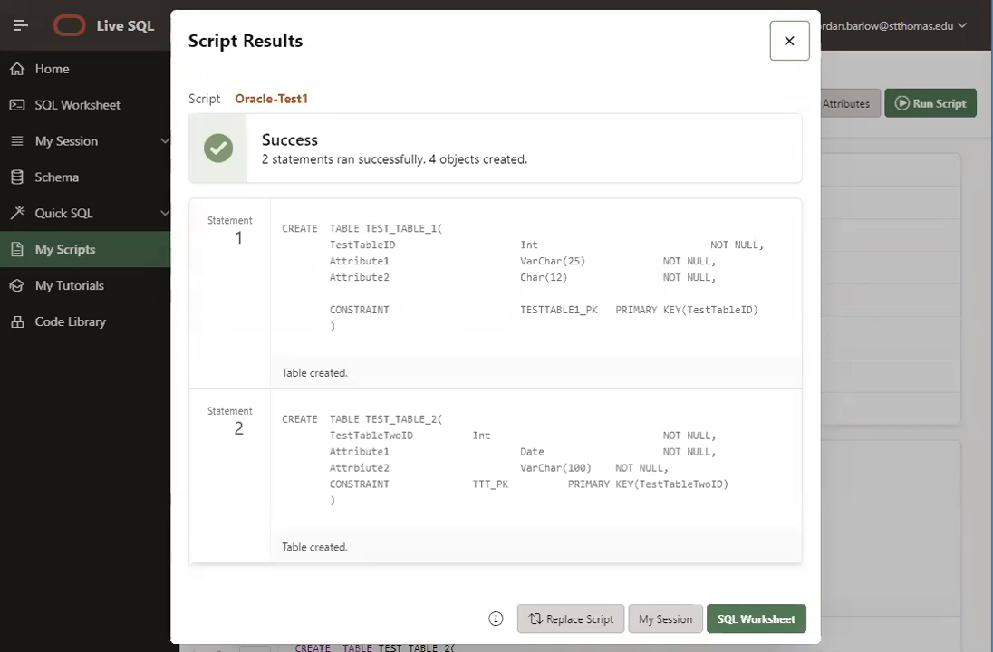
mouse_move(130, 544)
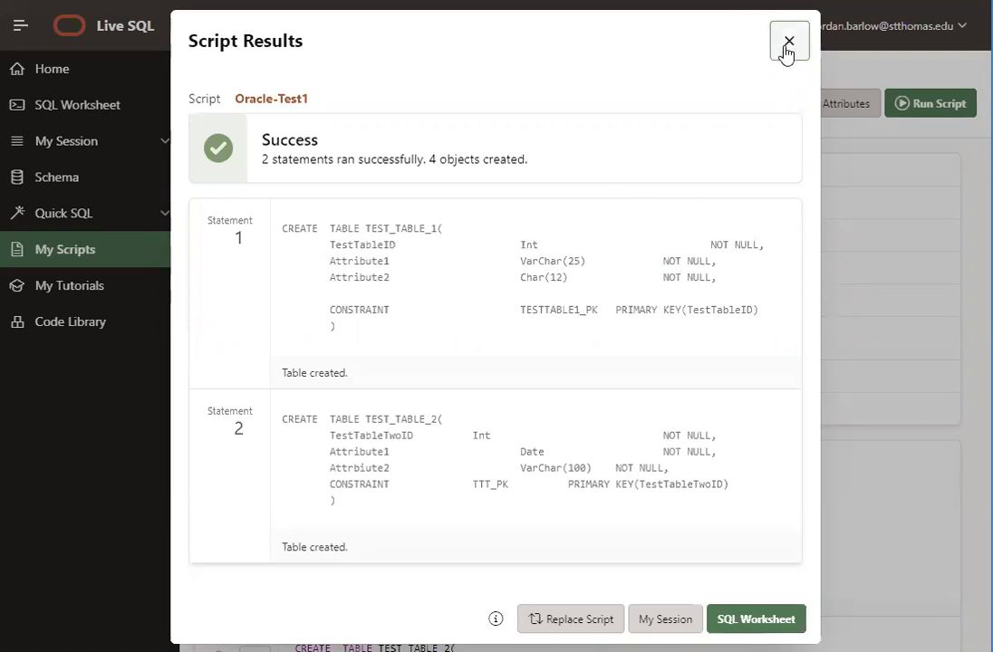
left_click(787, 42)
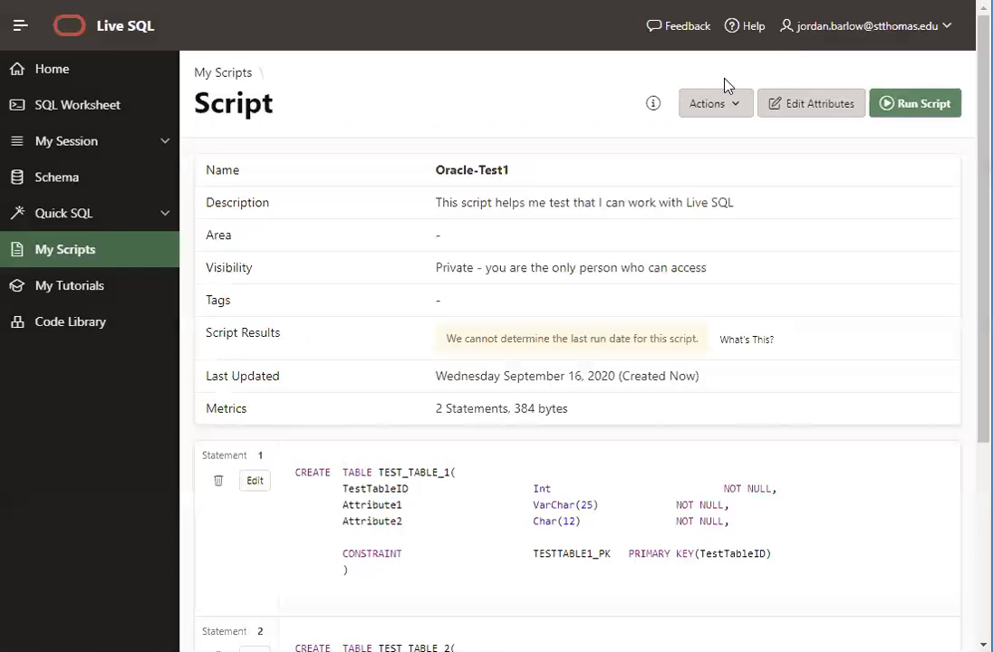
mouse_move(72, 181)
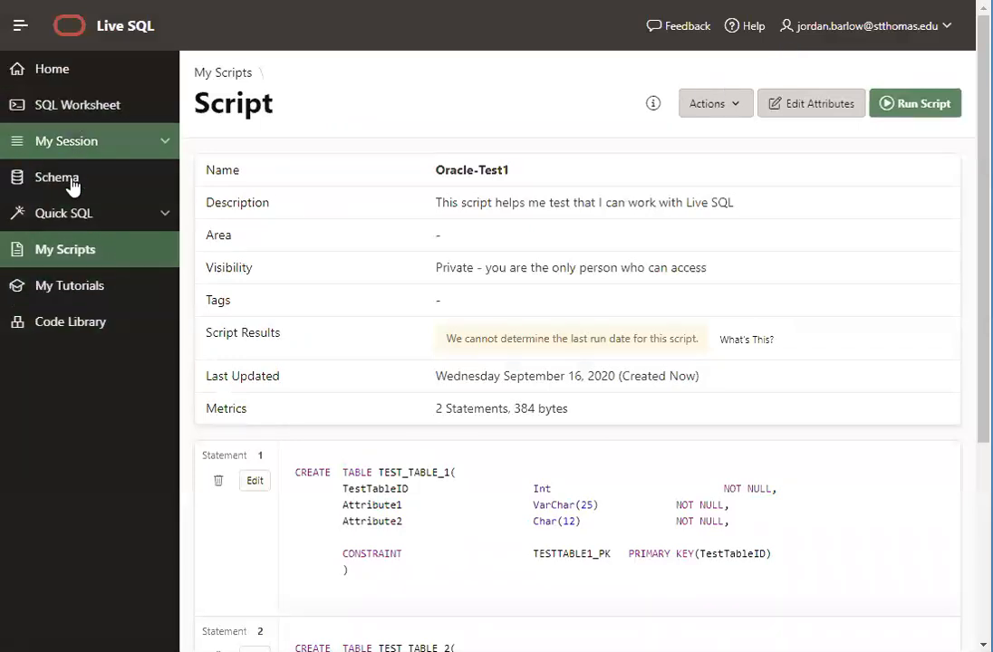
mouse_move(57, 178)
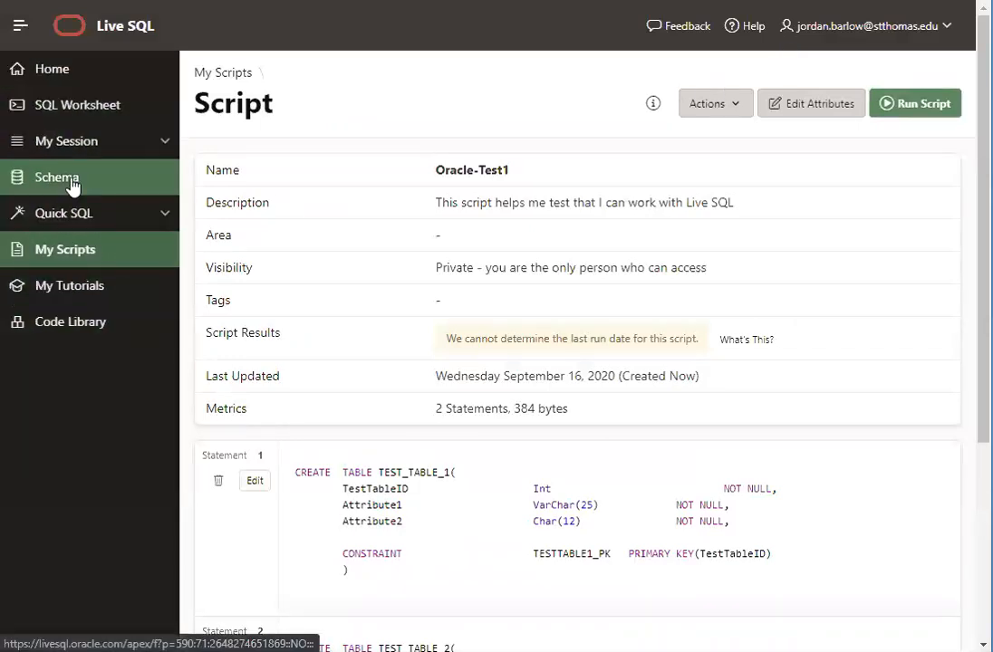
View the Schema page listing TEST_TABLE_1 and TEST_TABLE_2 as valid tables
left_click(57, 177)
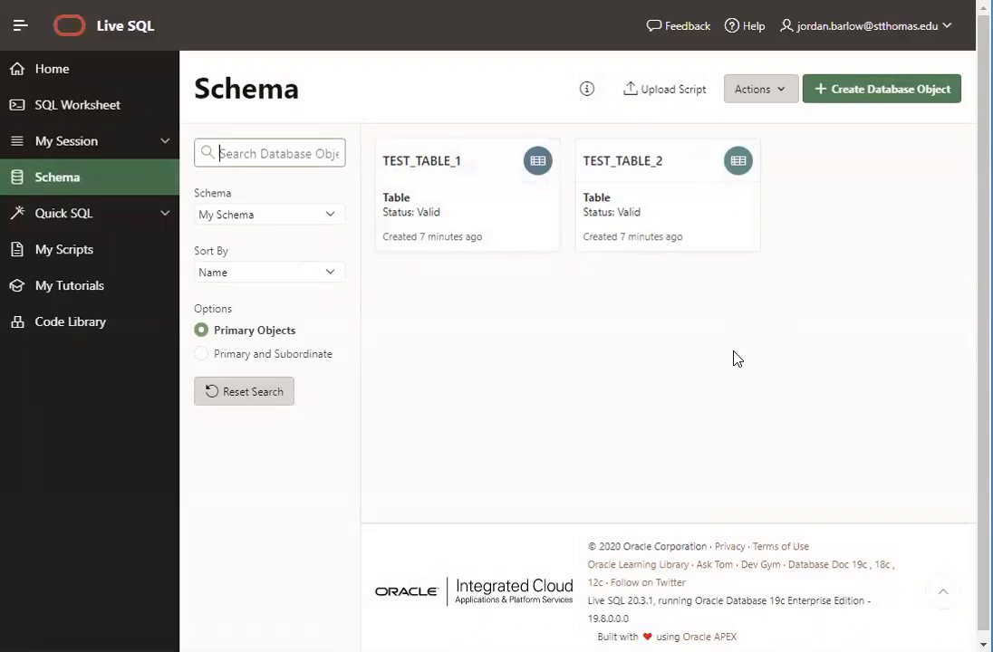
mouse_move(89, 213)
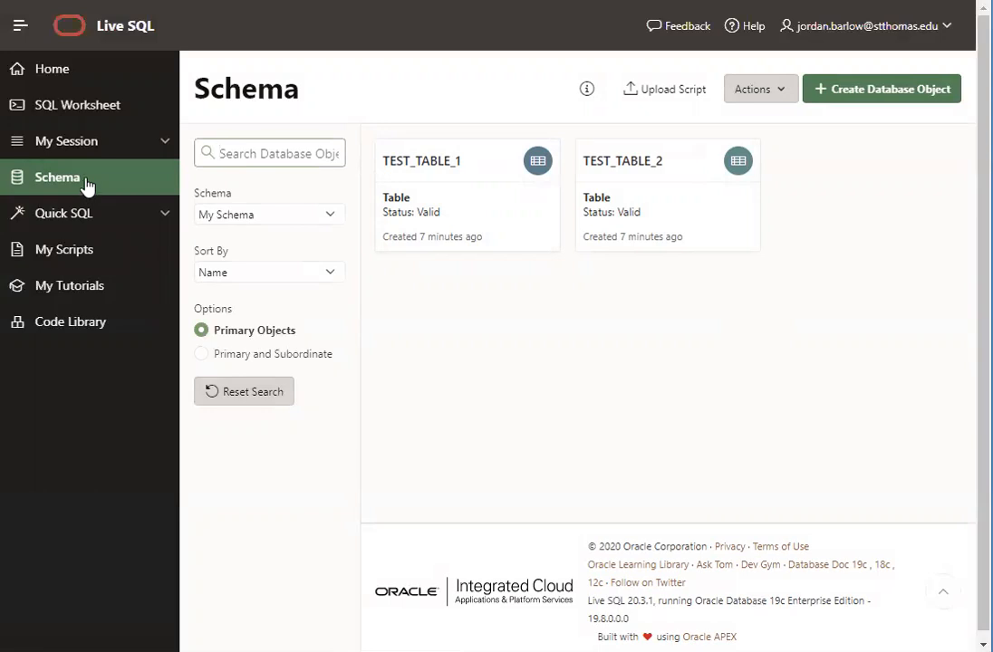
mouse_move(85, 191)
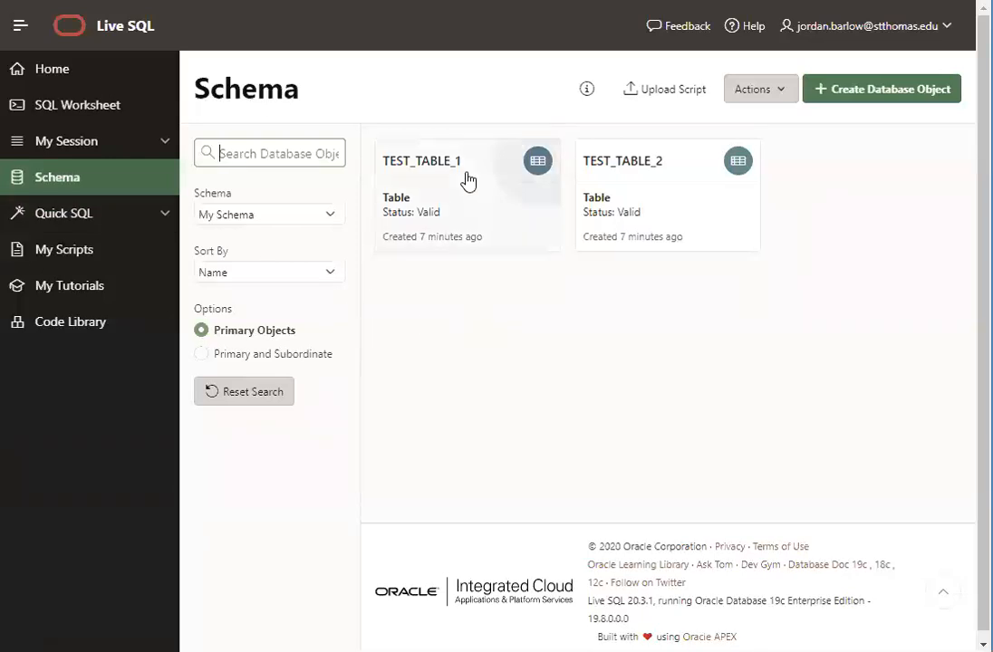
mouse_move(561, 199)
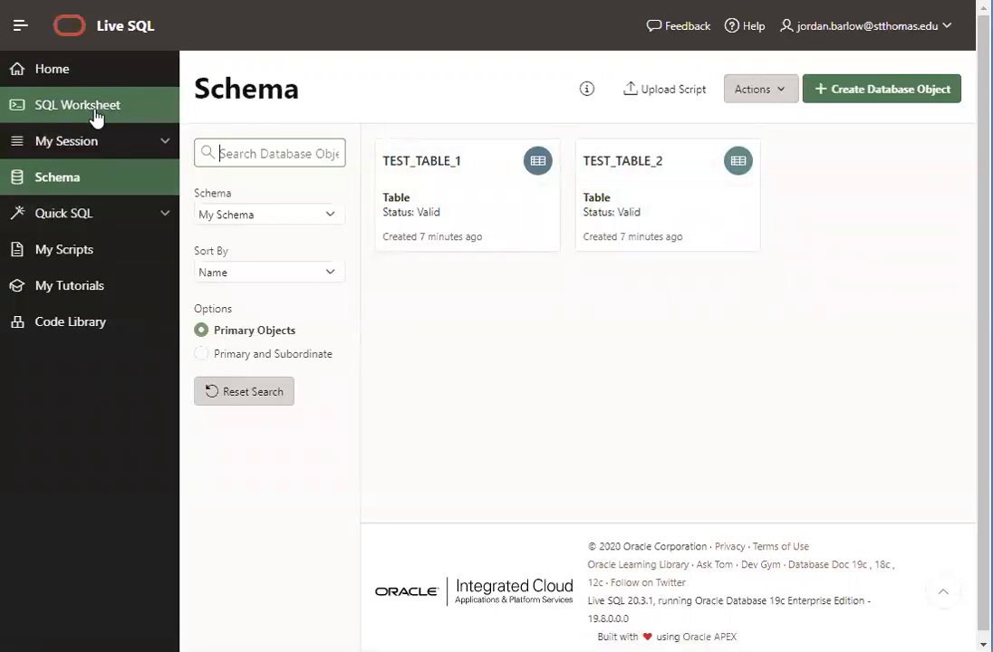
In a new worksheet, run SELECT * FROM TEST_TABLE_1; returning no data found
left_click(78, 104)
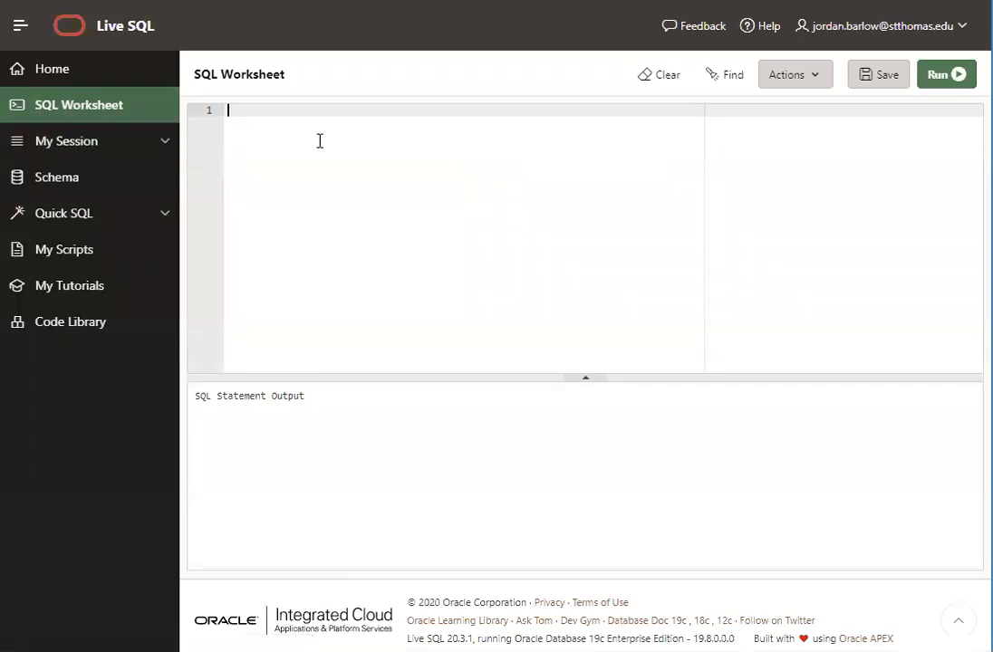
type("SELECT")
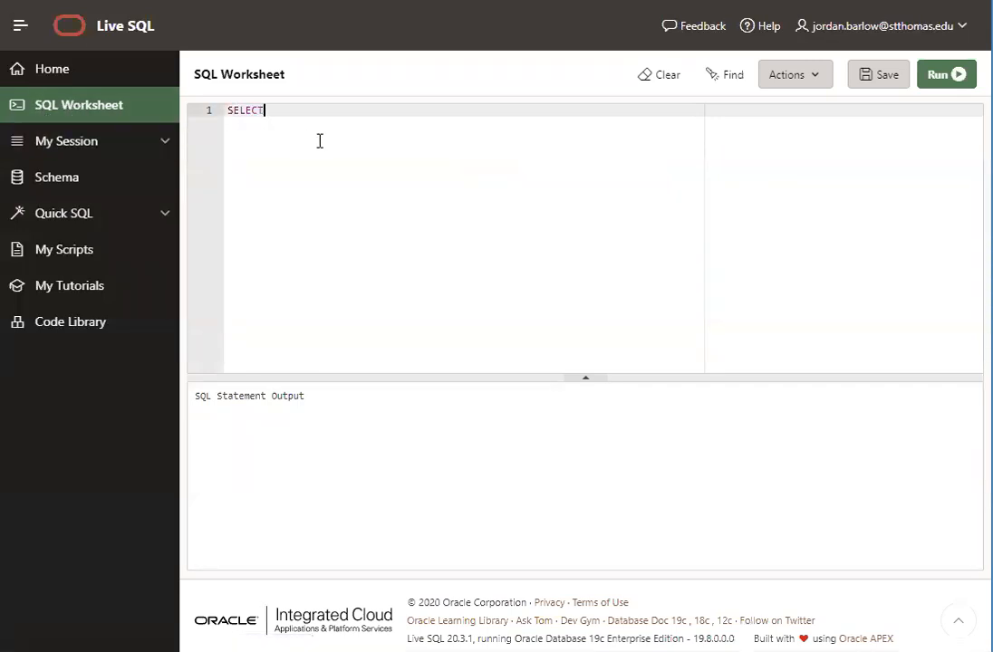
type("* FROM TE")
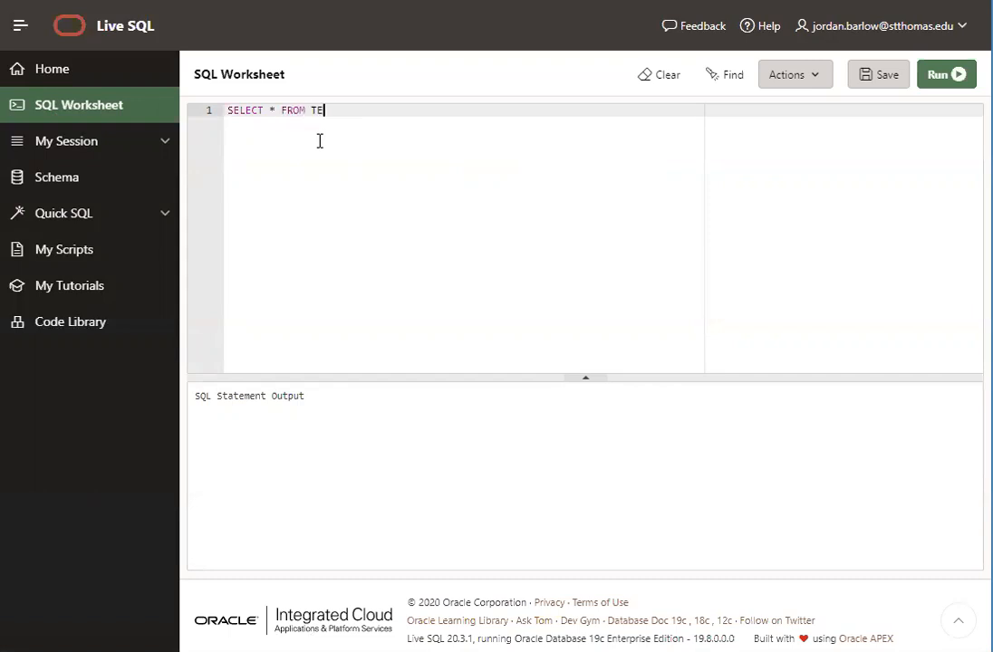
type("ST_TABLE_1")
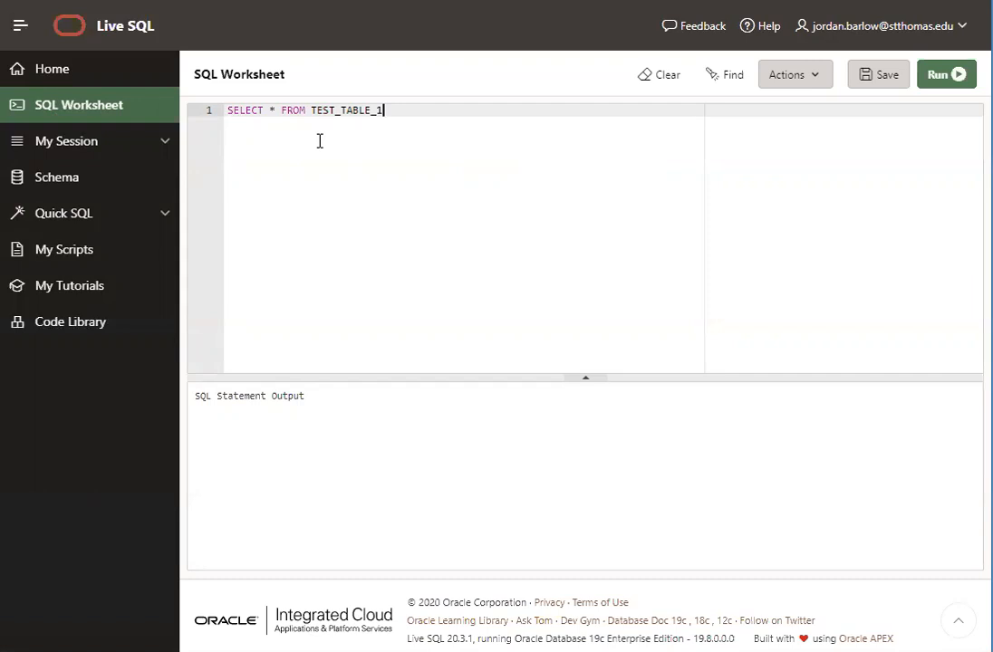
type(";")
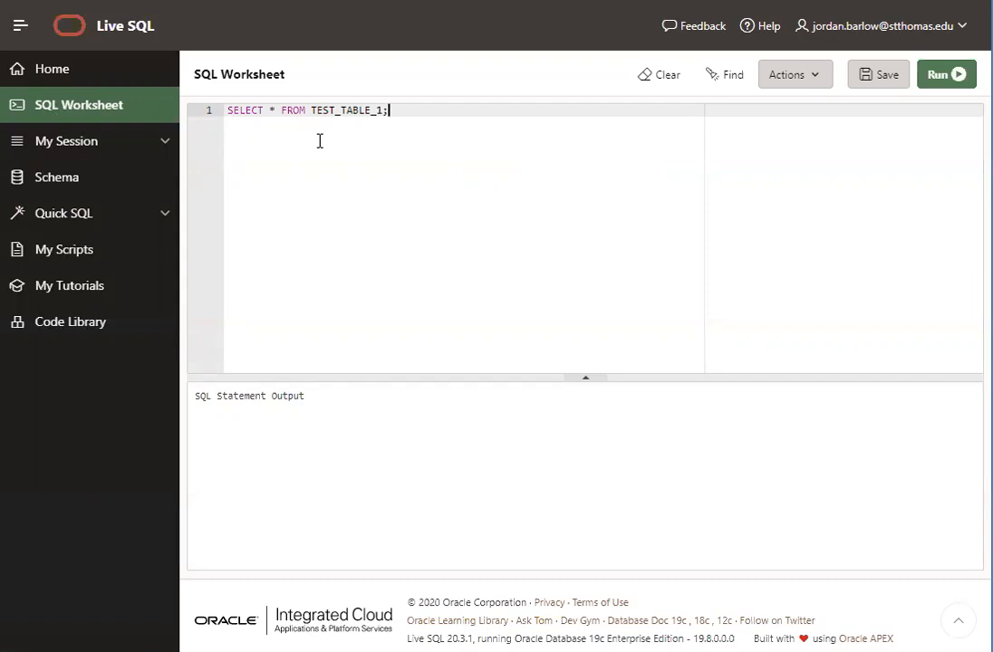
mouse_move(410, 125)
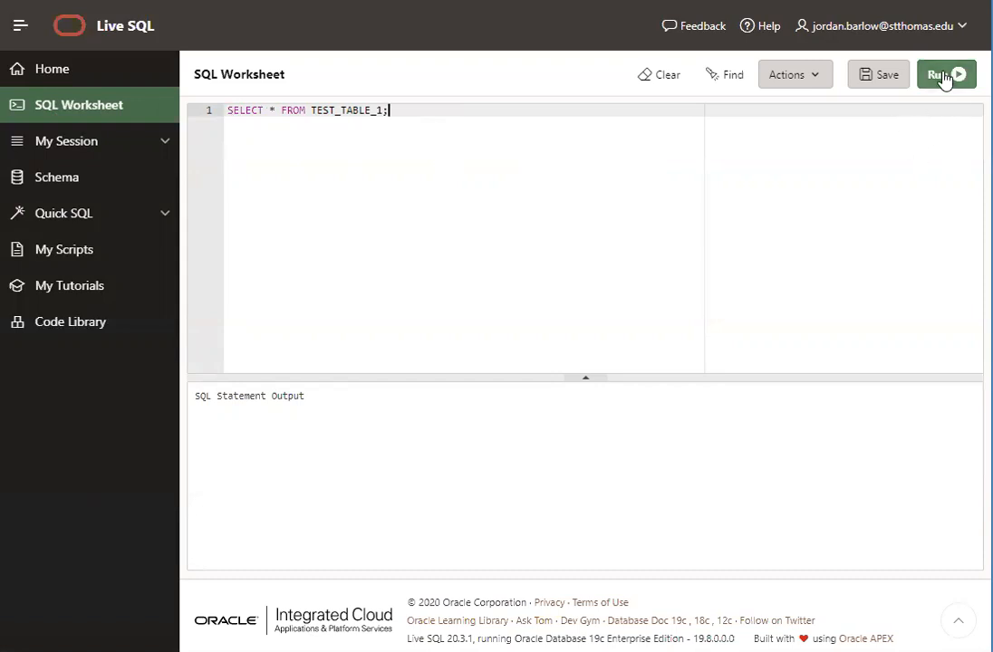
left_click(946, 74)
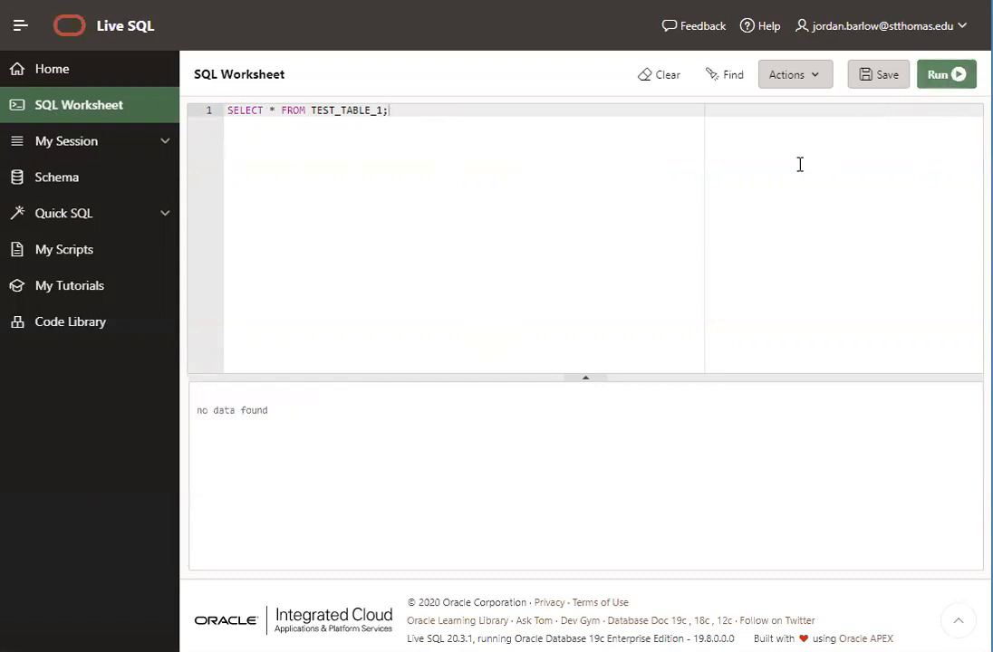
mouse_move(285, 449)
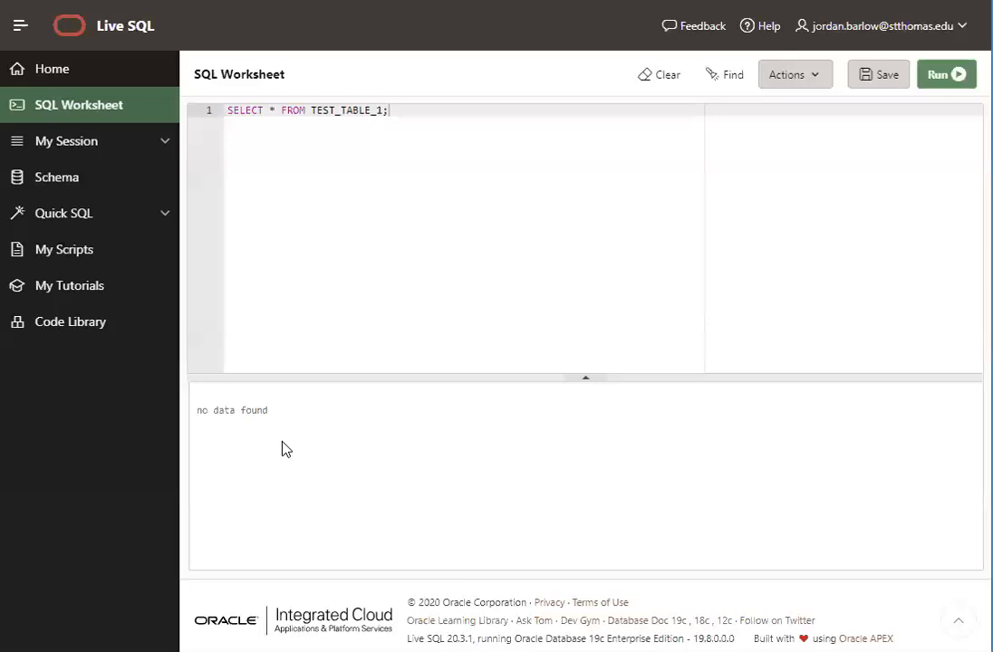
mouse_move(258, 408)
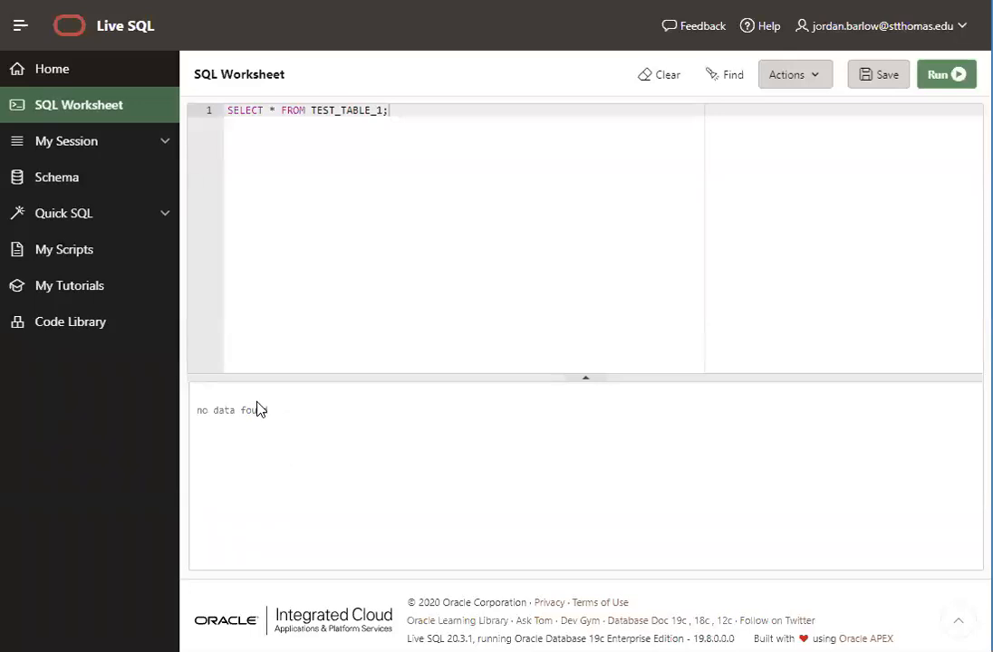
mouse_move(267, 411)
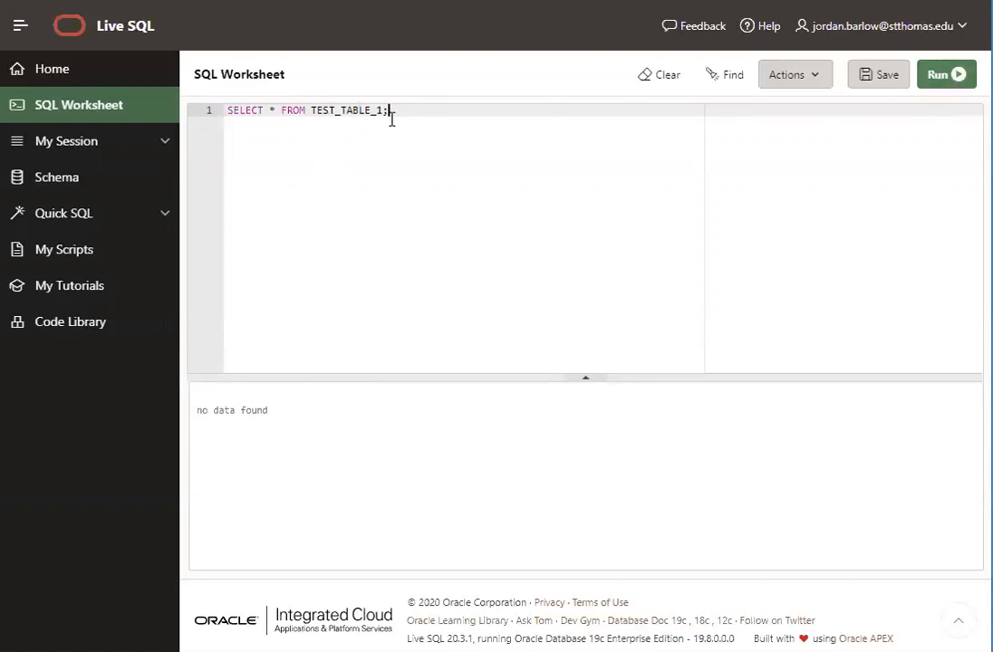
left_click(945, 75)
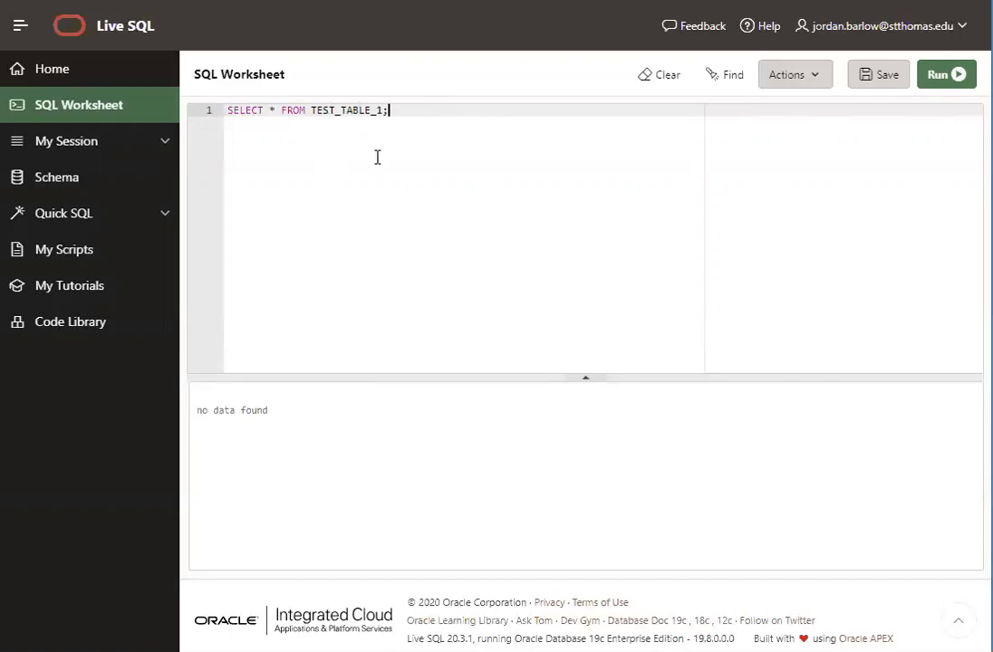
mouse_move(390, 155)
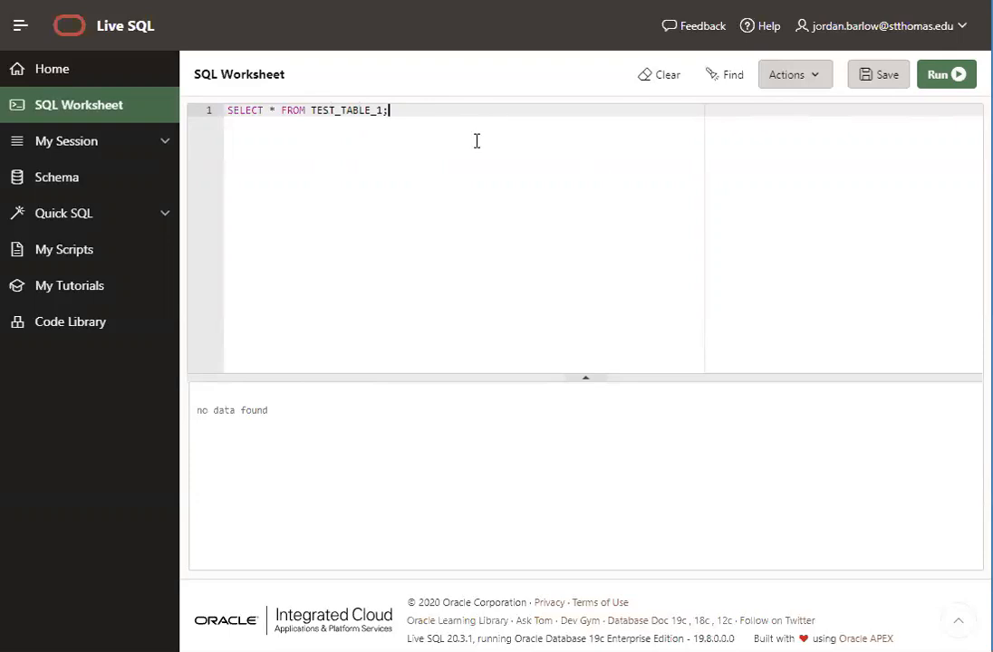
mouse_move(752, 178)
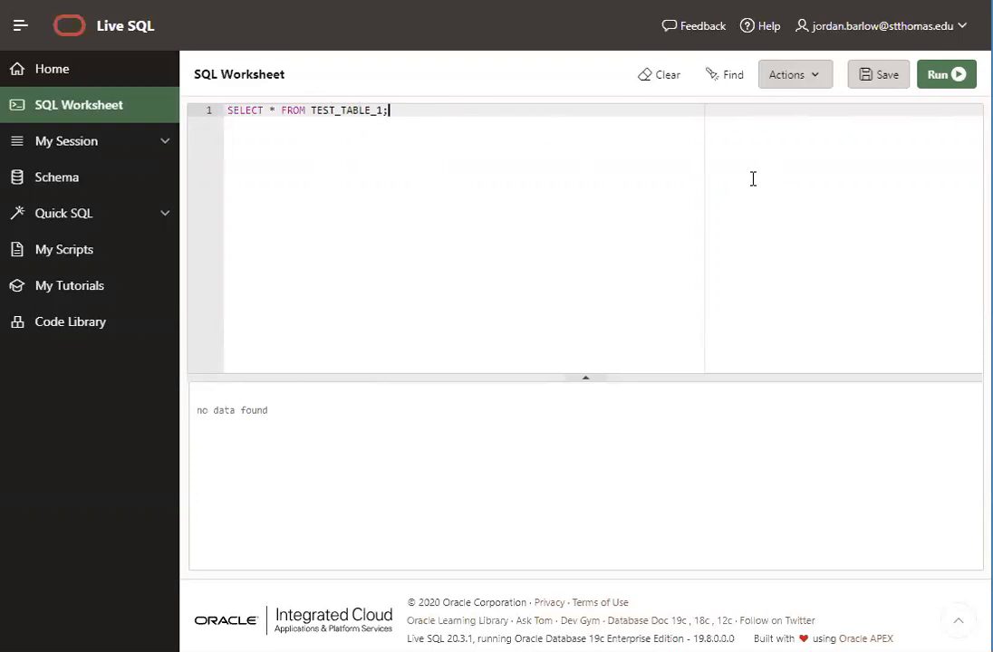
mouse_move(543, 173)
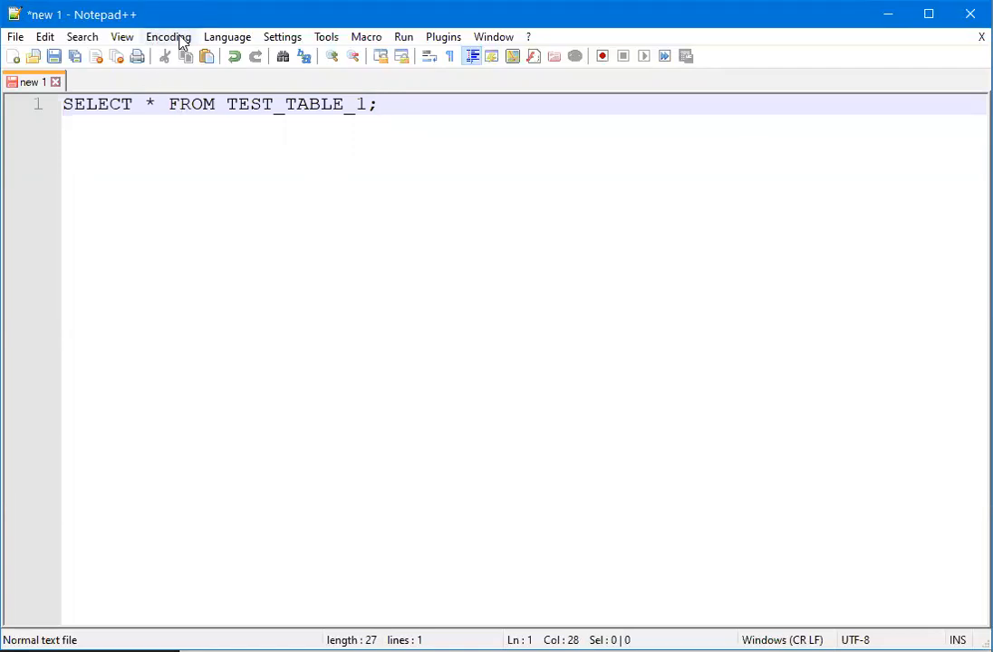
mouse_move(14, 36)
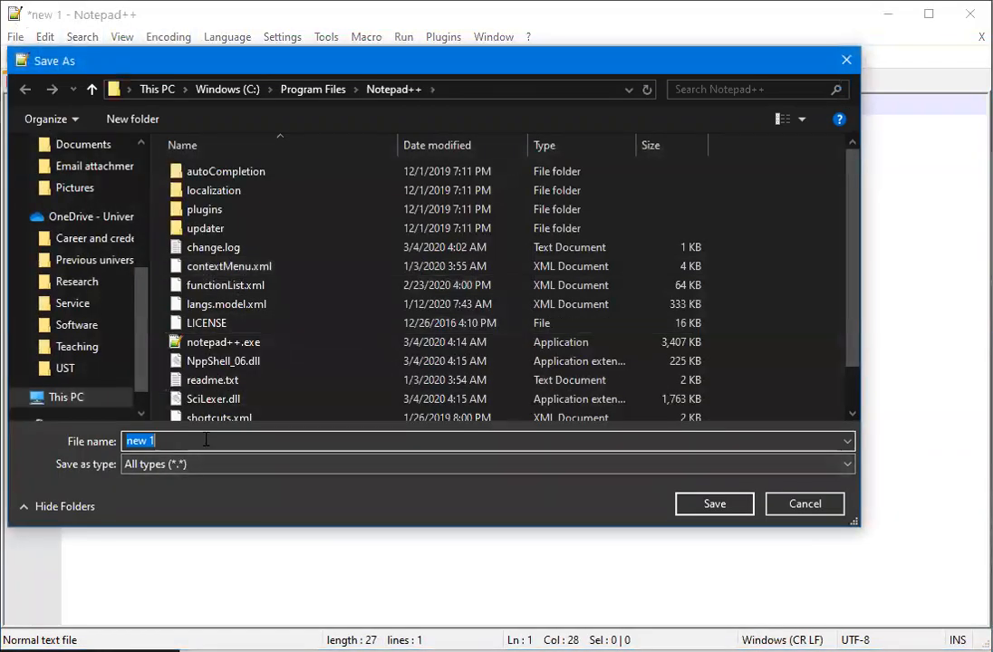
Save the TEST_TABLE_1 query in Notepad++ as testscript.sql in Downloads
type("t")
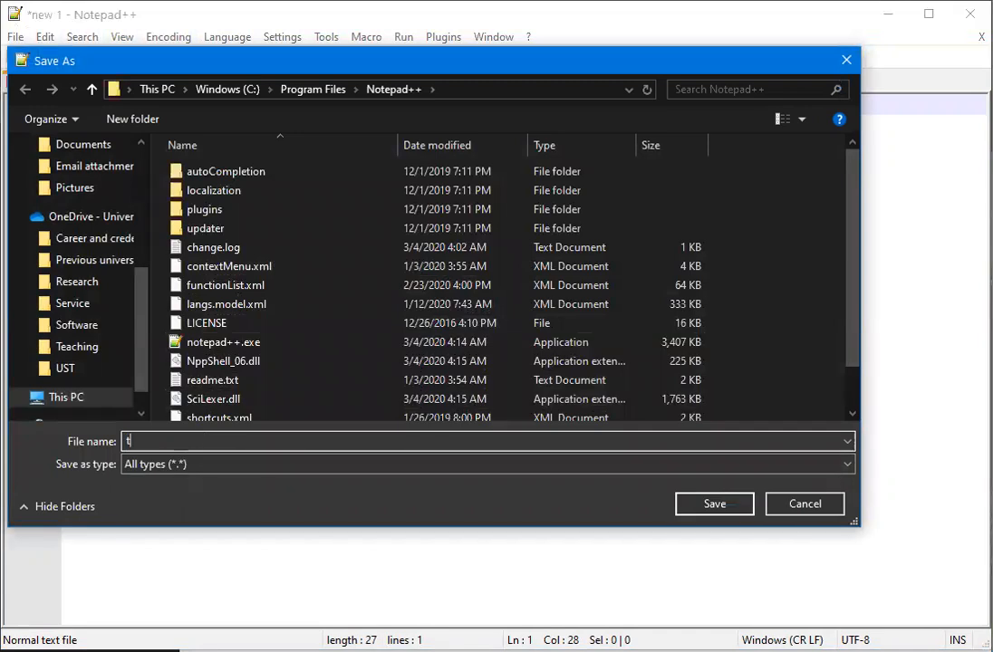
type("estscript.")
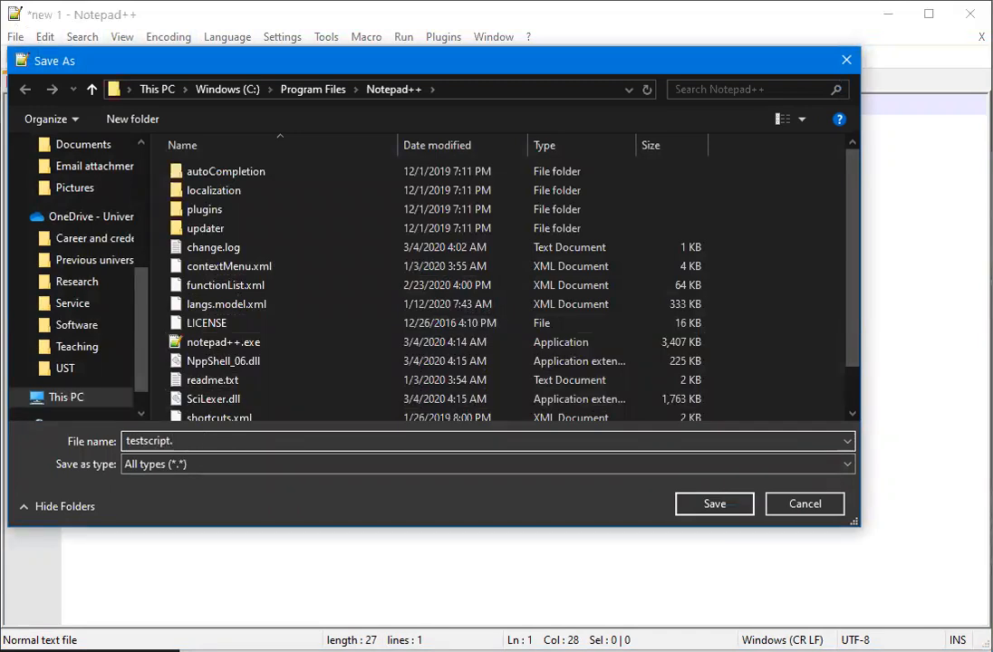
type("sql")
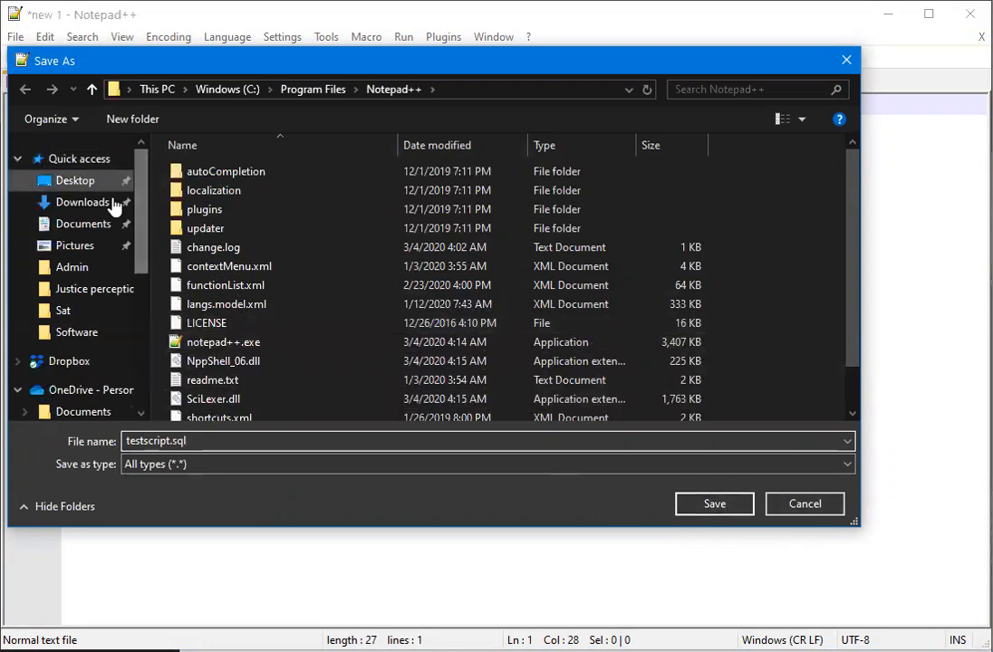
left_click(81, 202)
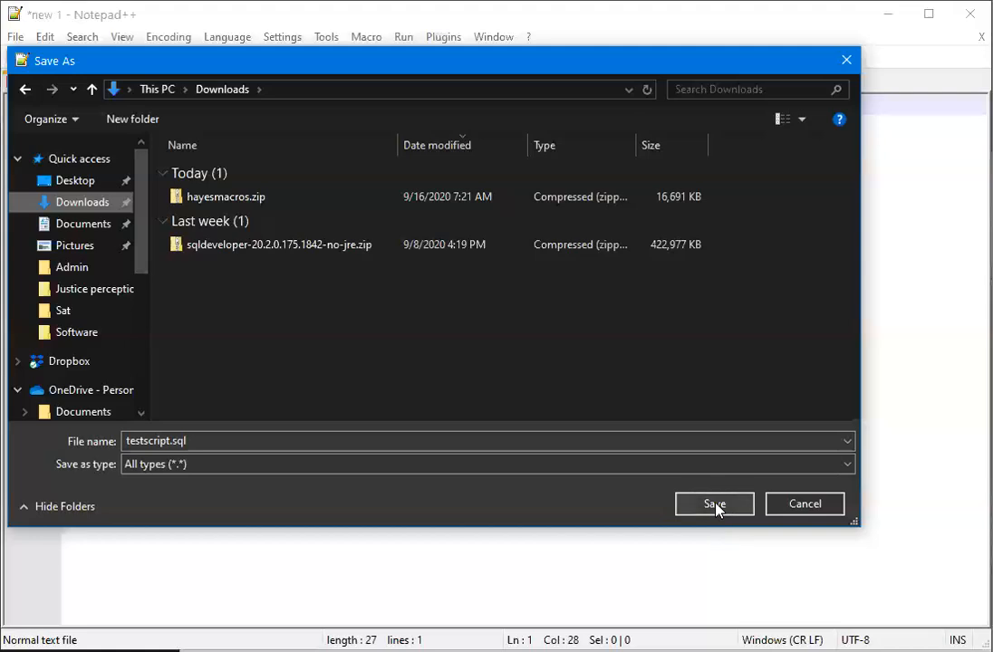
left_click(713, 503)
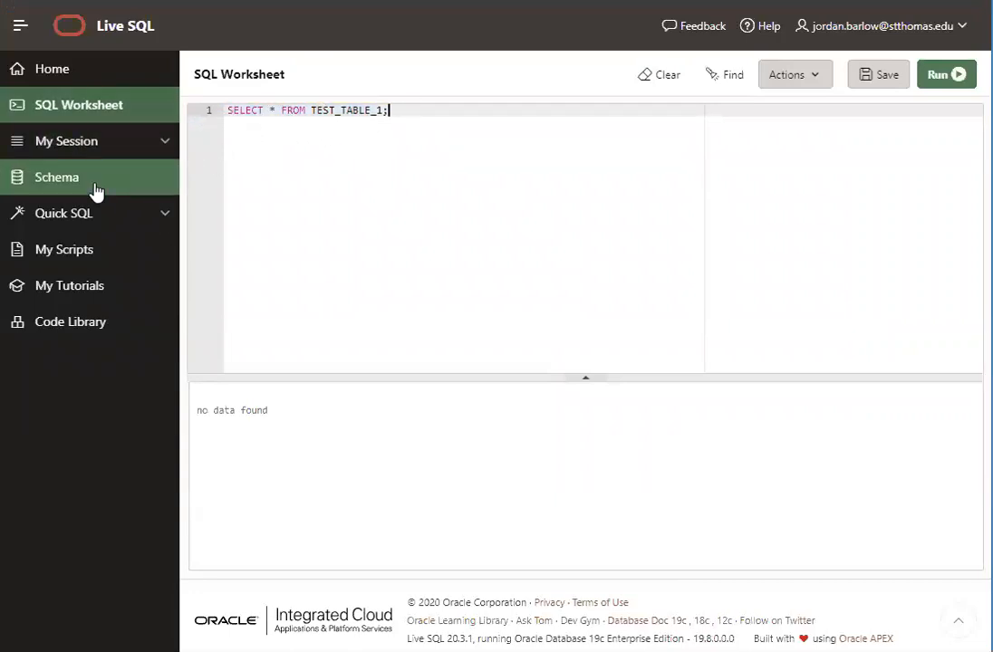
Upload Oracle-Test2.sql as script 'Oracle-Test2' with description "Doesn't matter"
left_click(64, 249)
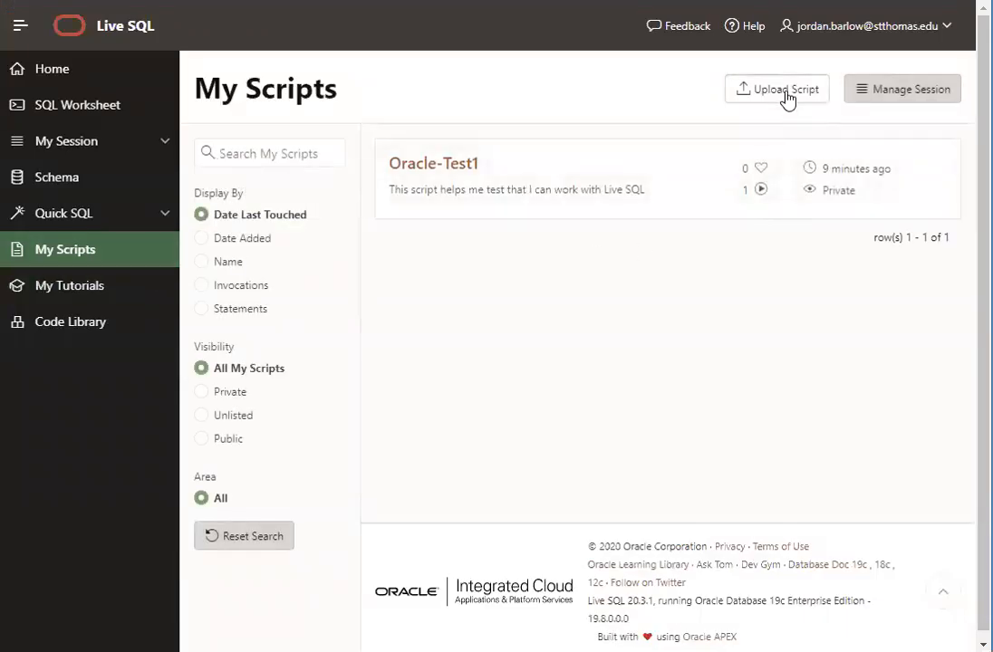
left_click(776, 89)
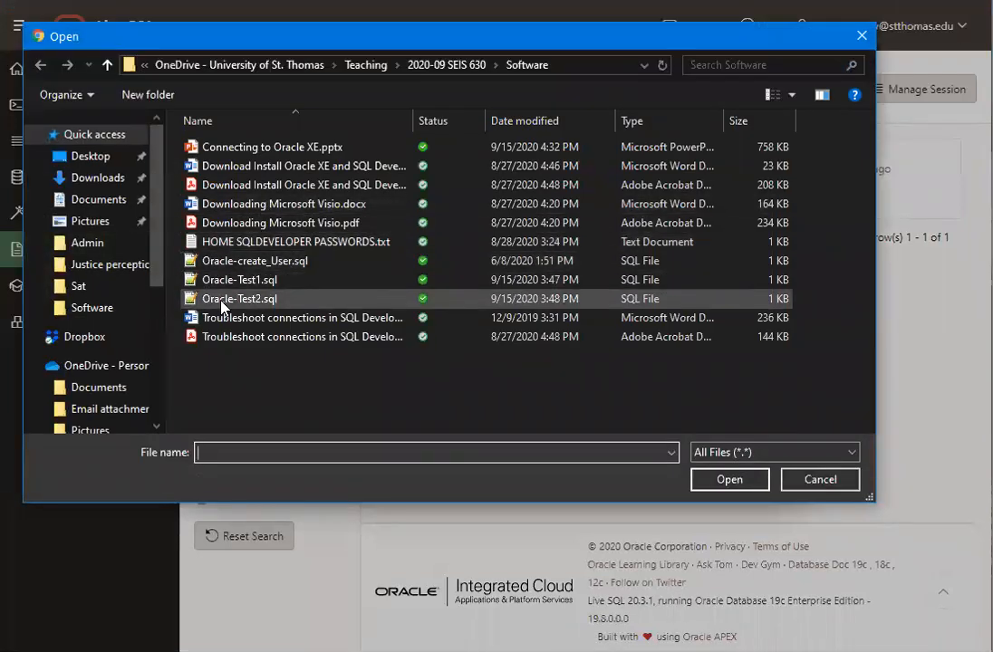
left_click(729, 479)
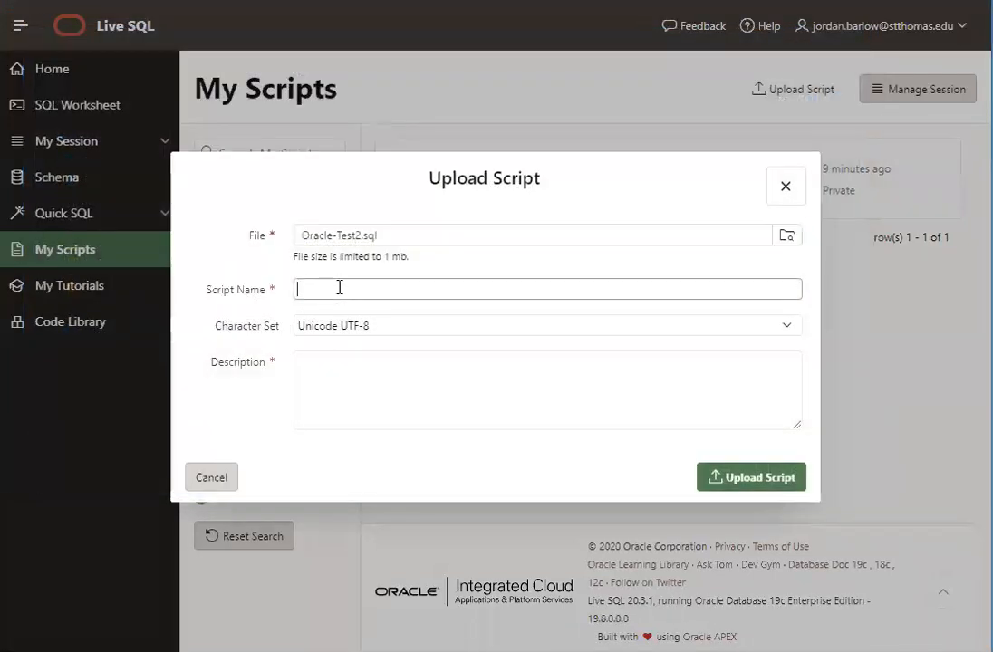
type("Oracel-")
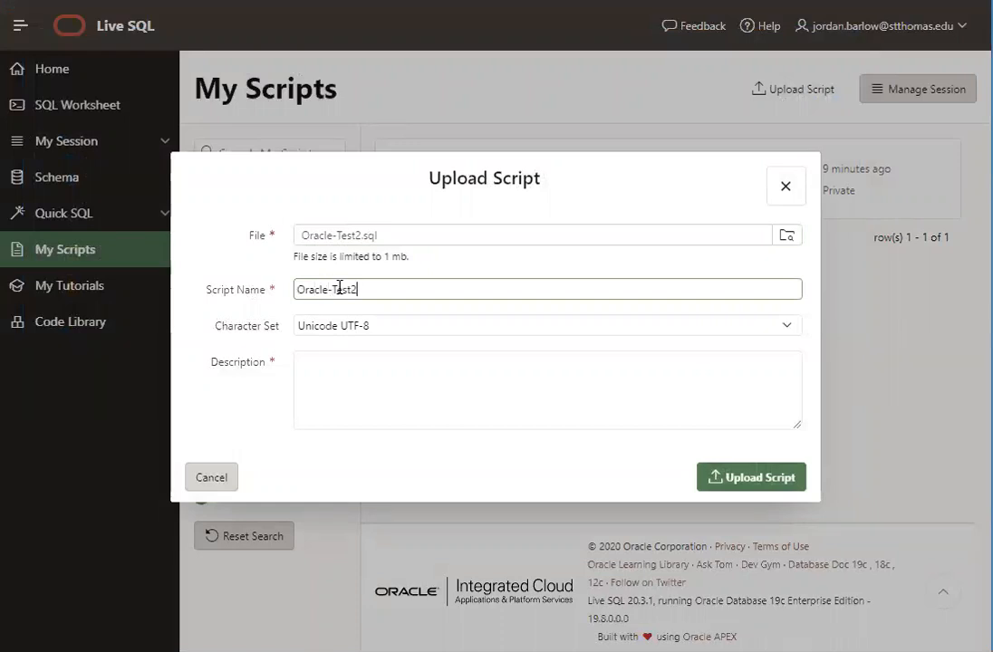
left_click(547, 389)
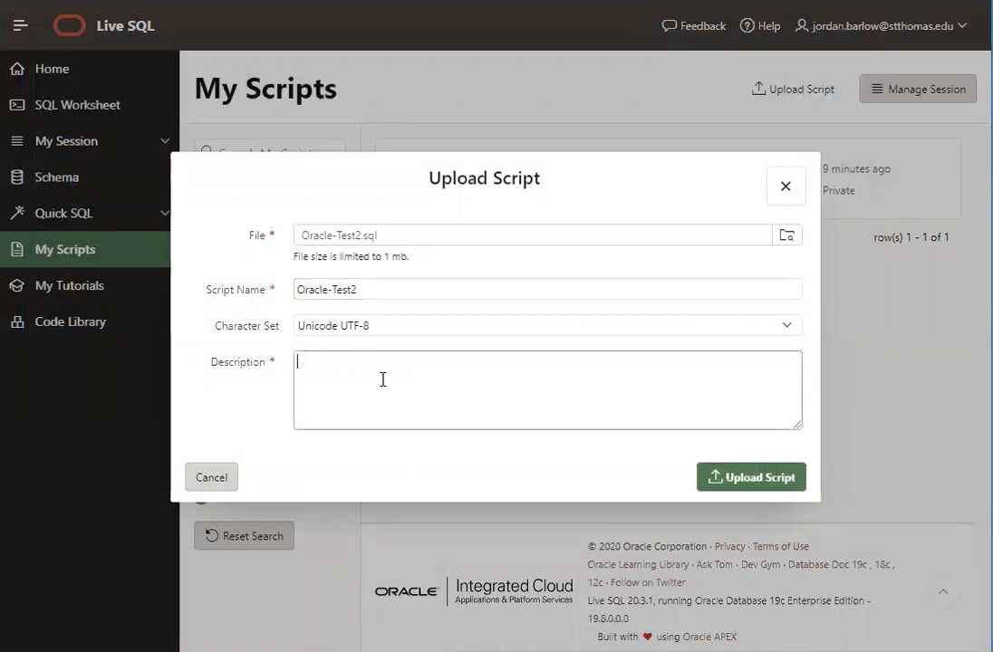
type("Doesn't matter")
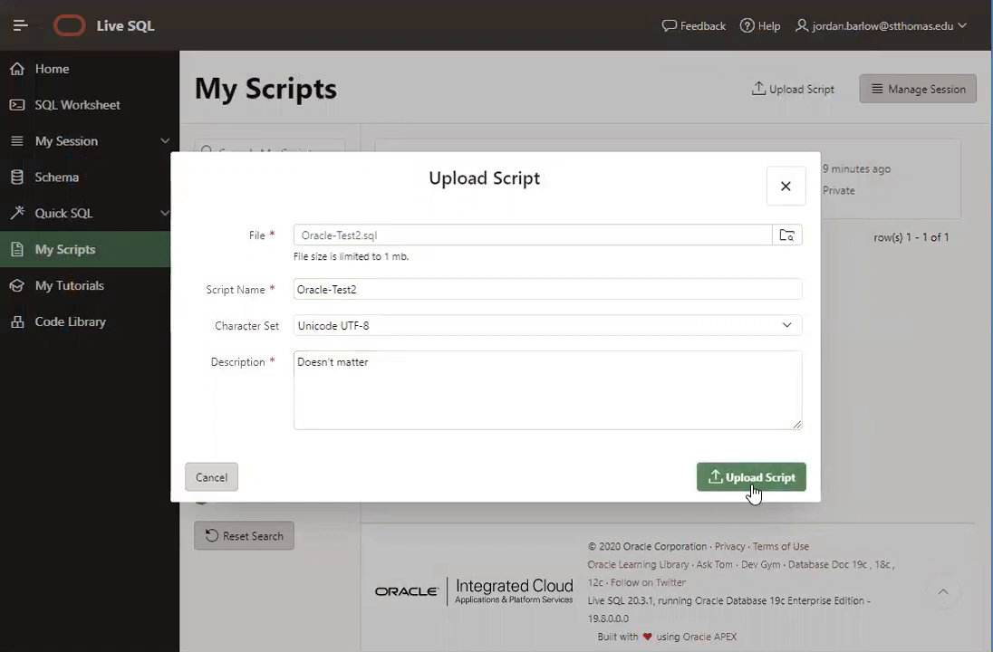
left_click(750, 478)
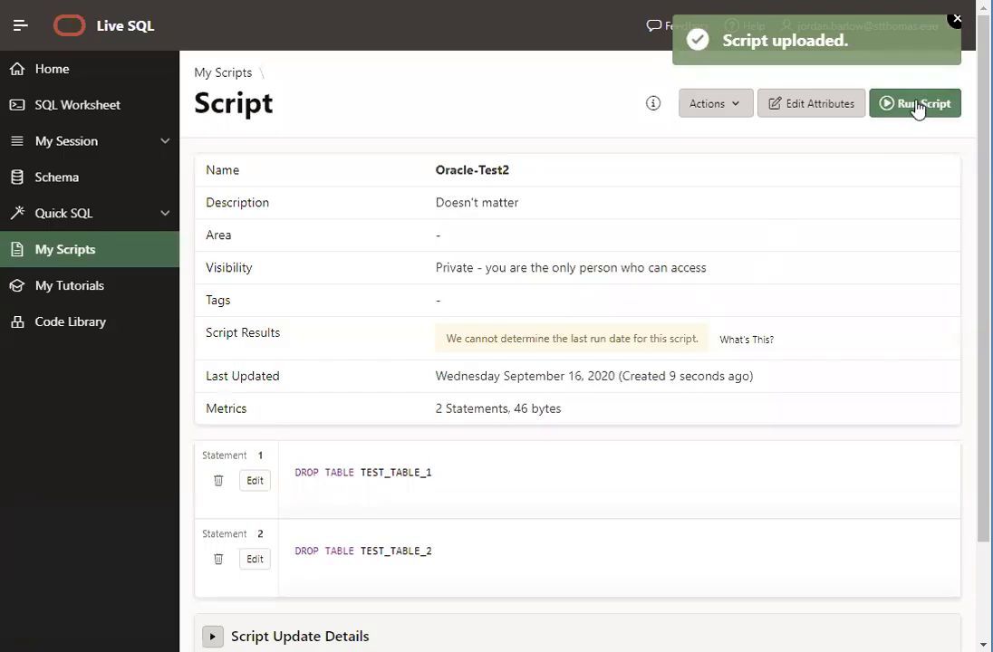
Run Oracle-Test2, confirm the action, and close the Success results dialog
left_click(914, 102)
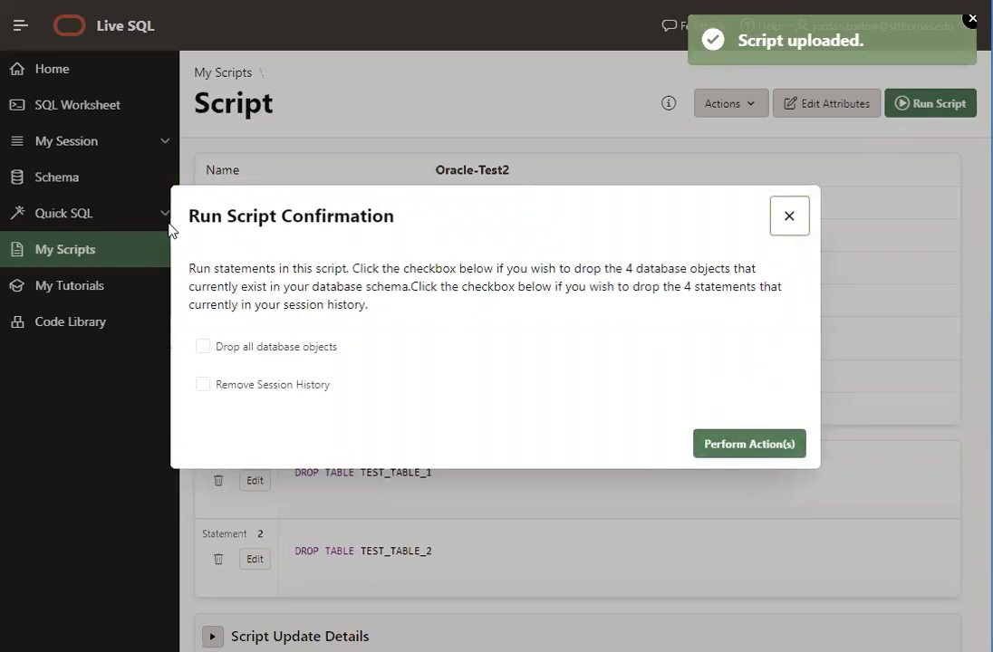
mouse_move(494, 445)
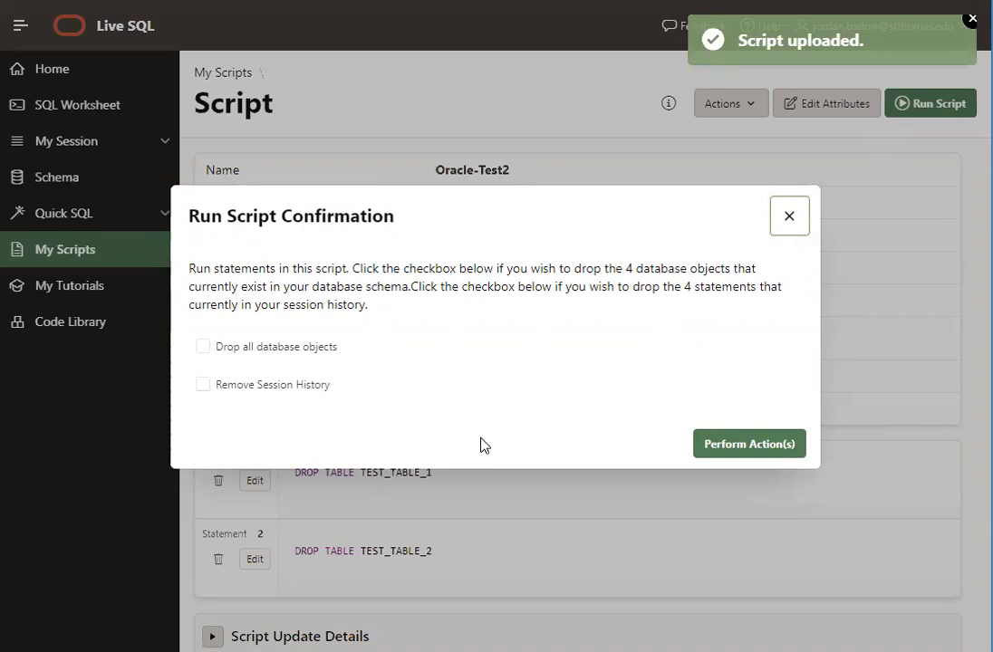
mouse_move(276, 351)
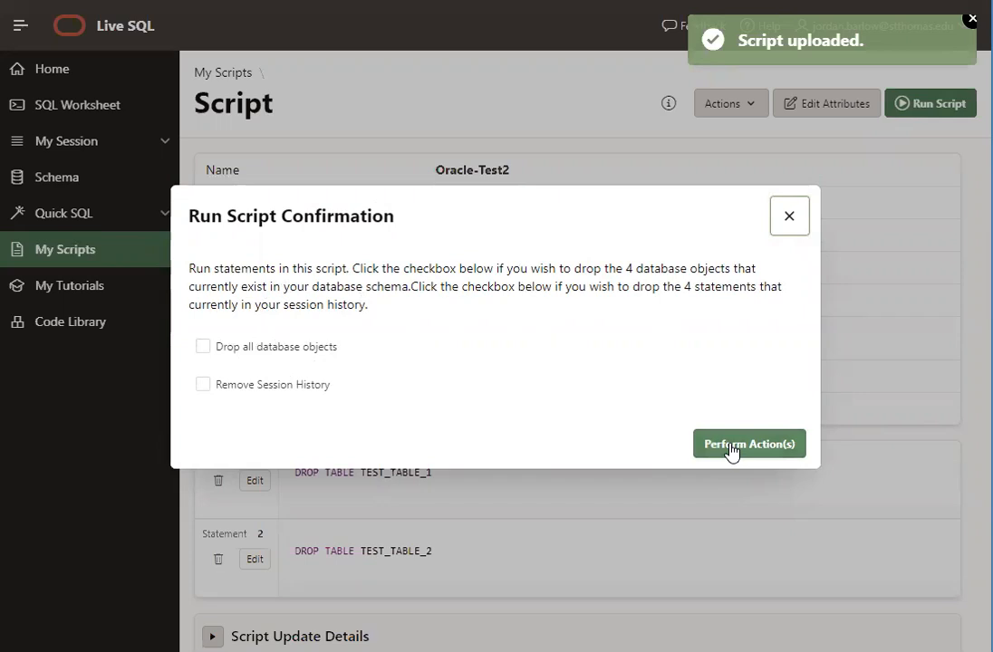
left_click(748, 444)
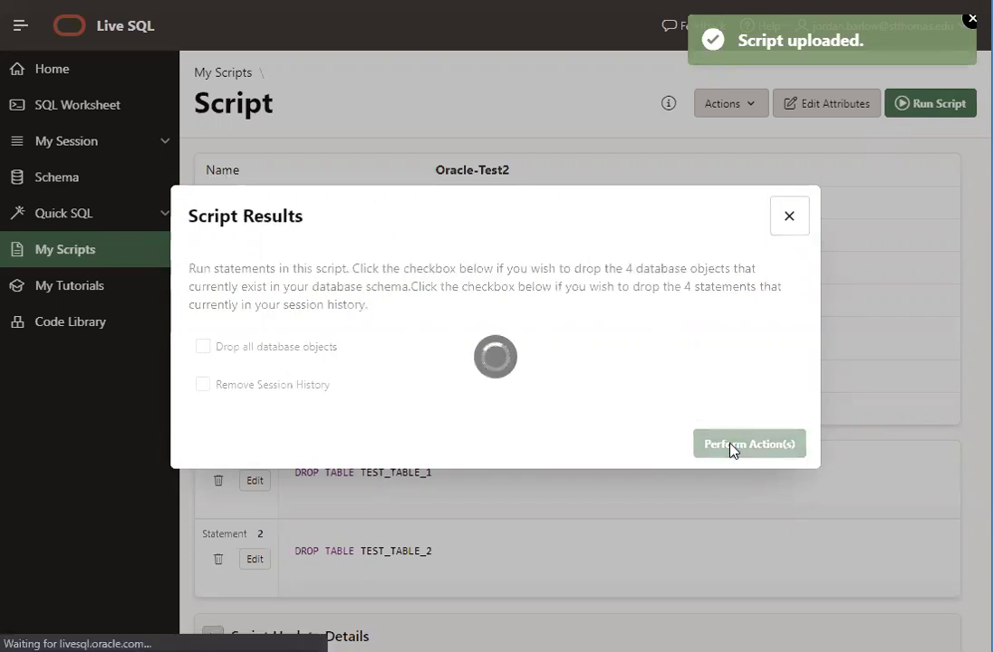
left_click(749, 443)
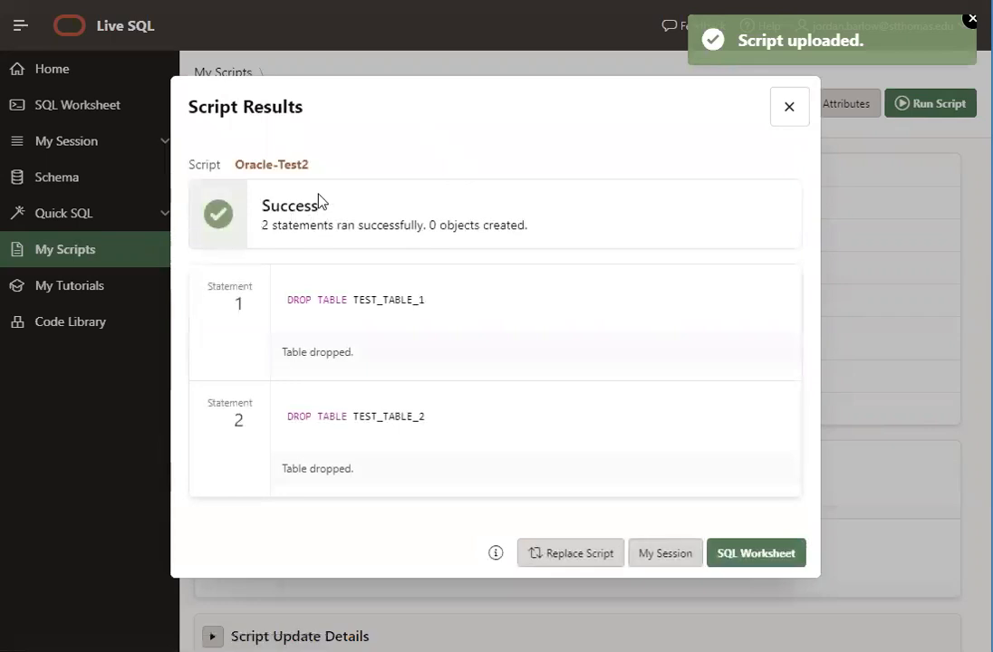
mouse_move(329, 378)
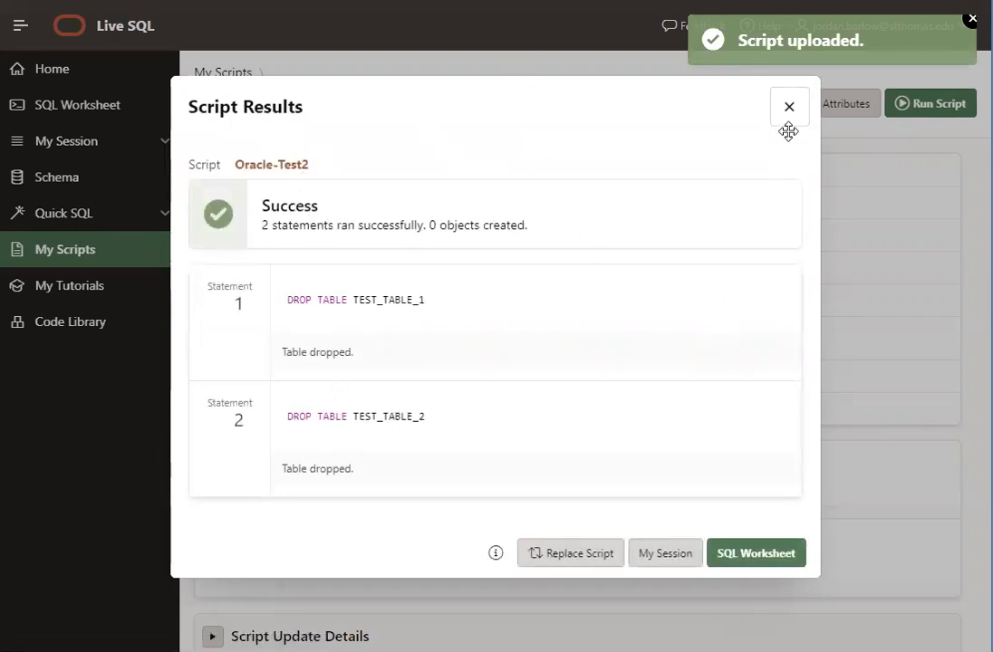
left_click(788, 107)
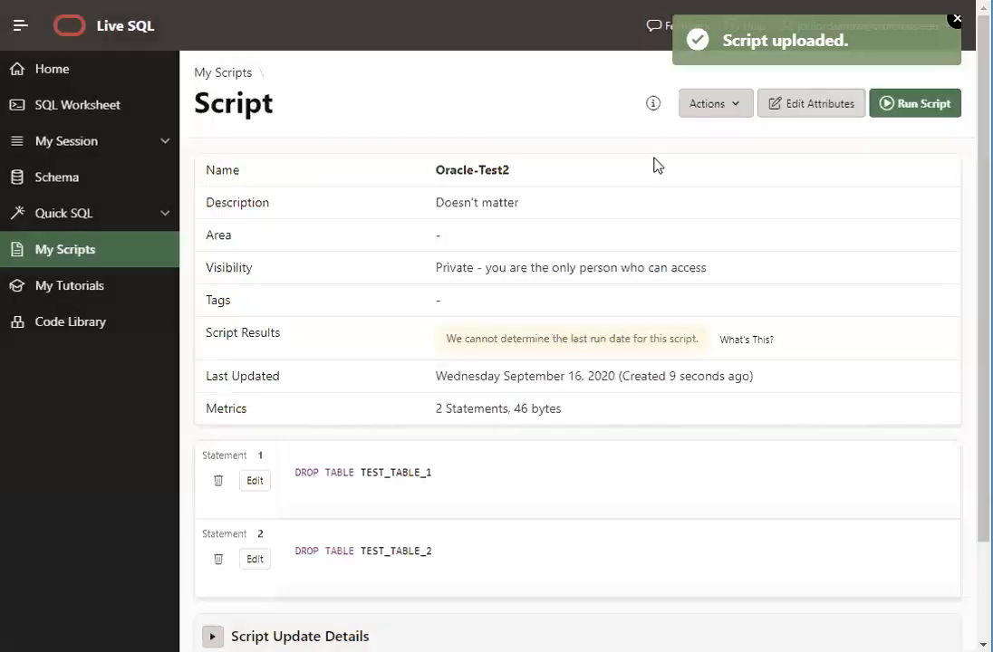
Verify the Schema page shows no objects, then return to My Scripts
left_click(57, 176)
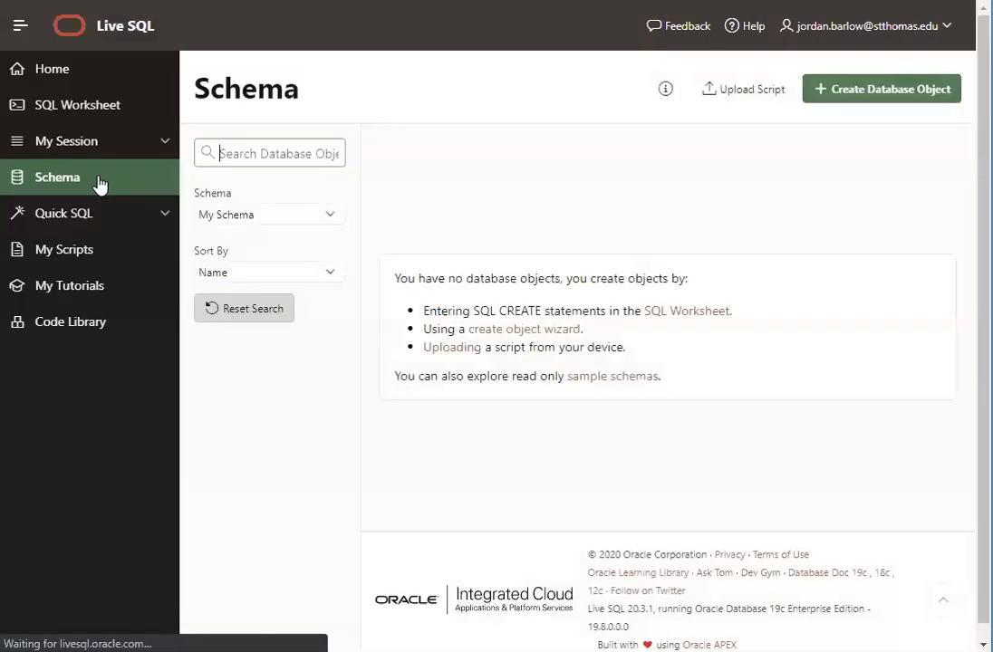
mouse_move(77, 104)
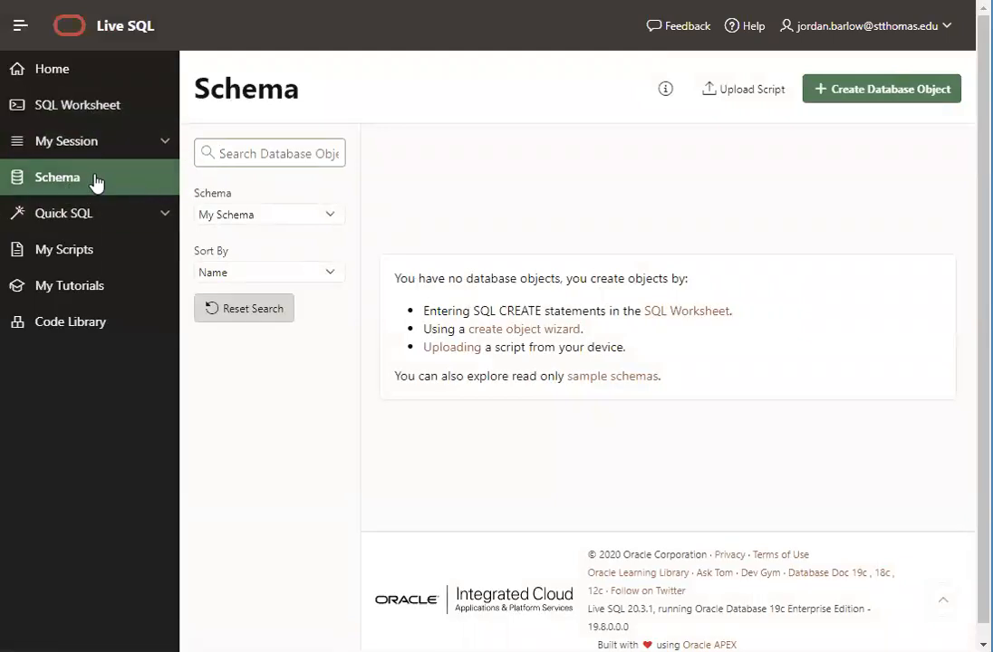
mouse_move(660, 172)
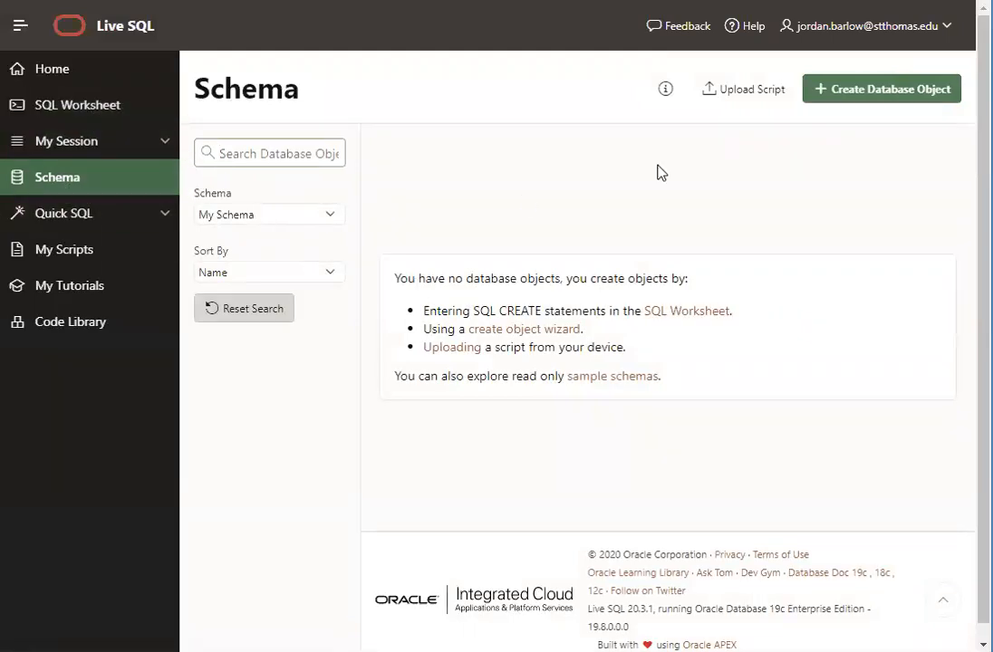
mouse_move(628, 212)
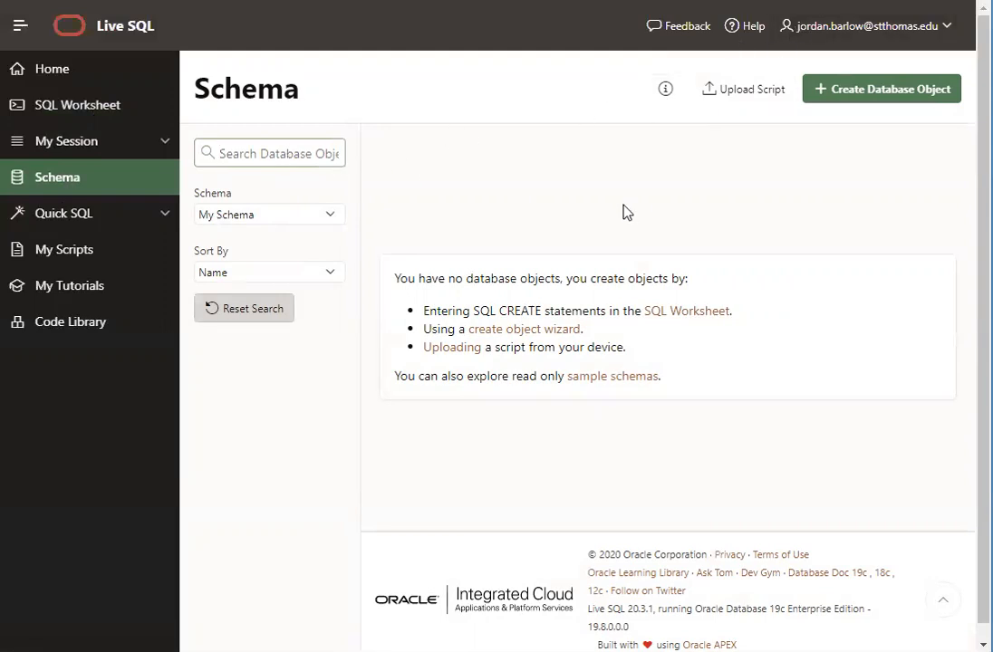
mouse_move(487, 379)
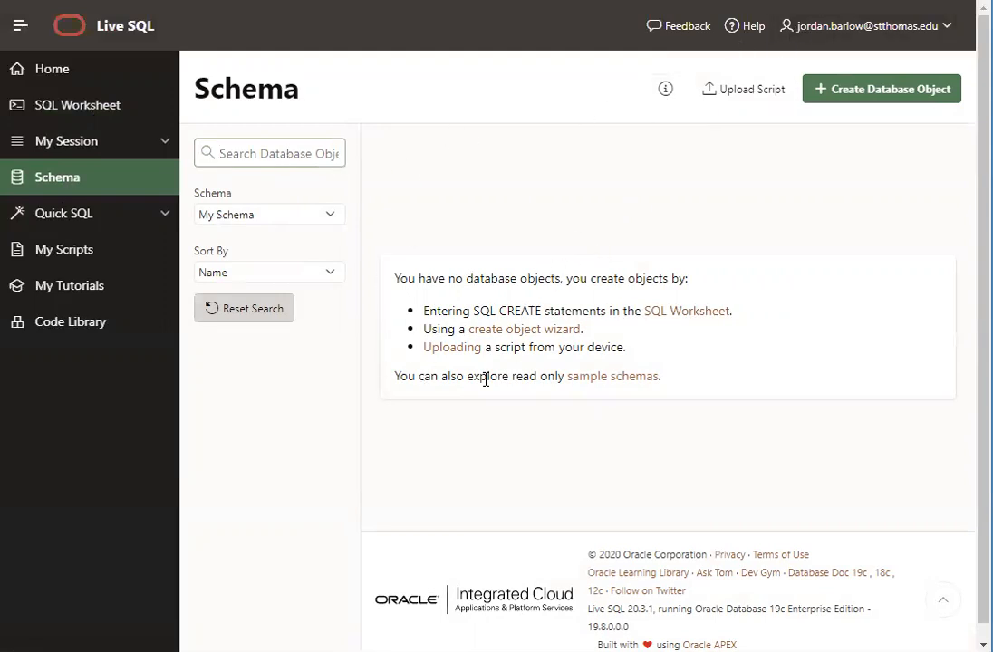
mouse_move(116, 258)
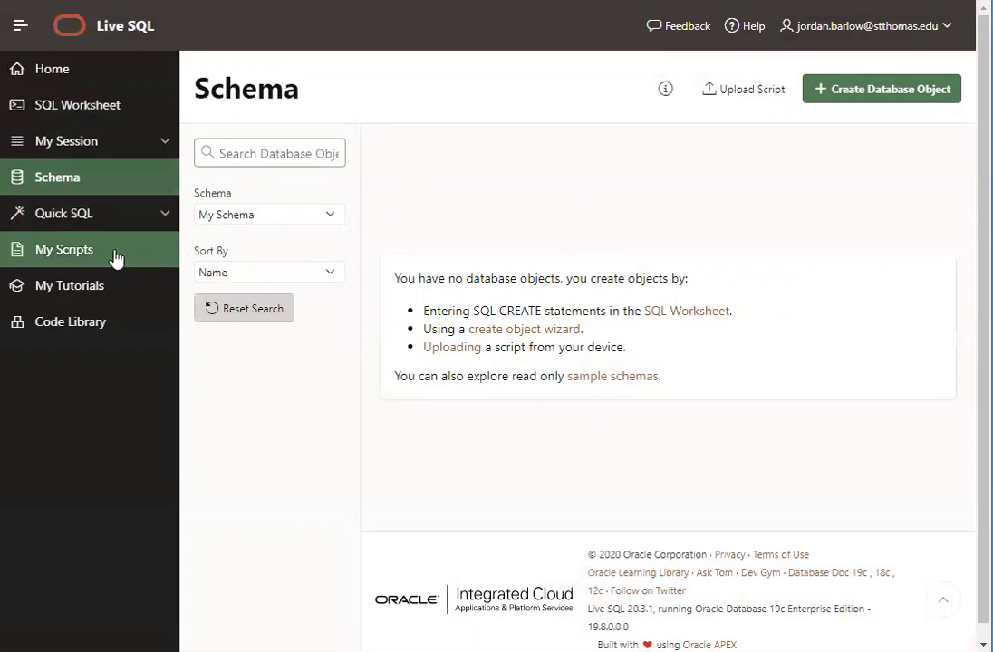
left_click(64, 249)
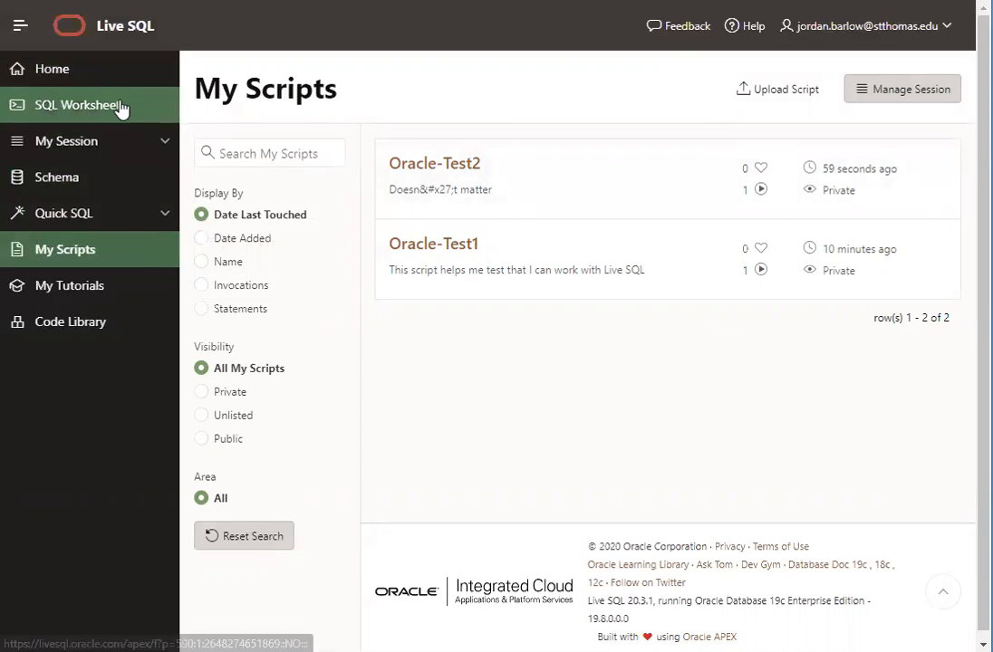
Open a blank SQL Worksheet from the left navigation
left_click(79, 104)
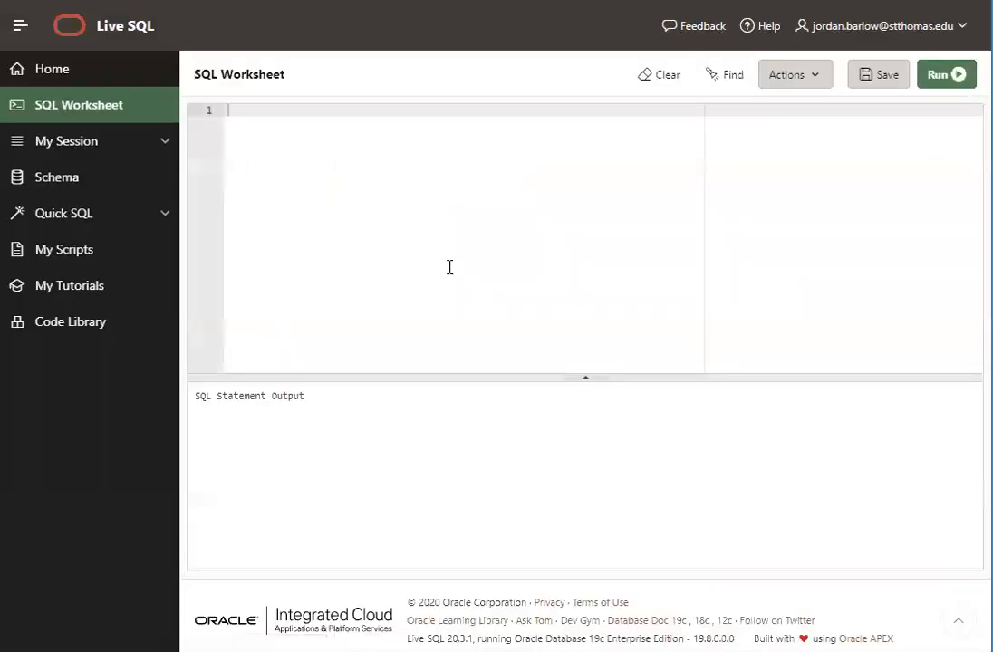
mouse_move(476, 285)
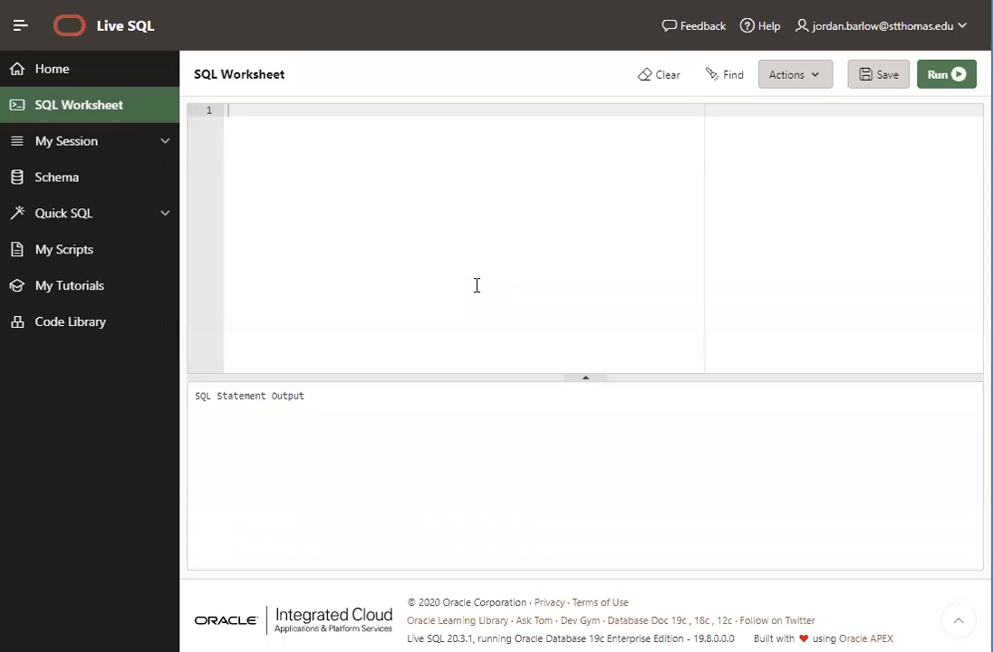
mouse_move(537, 291)
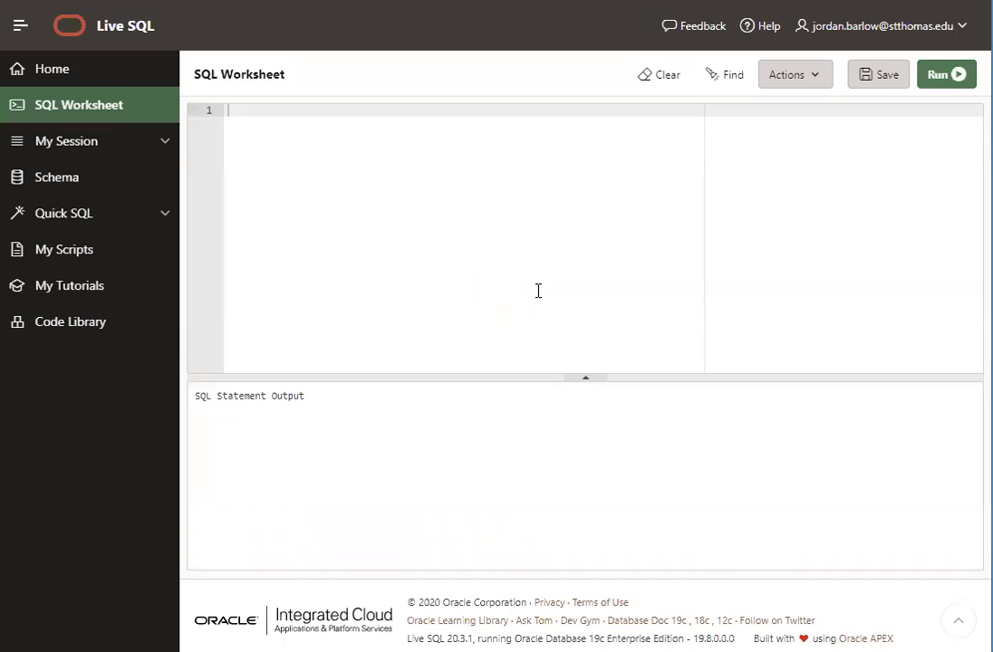